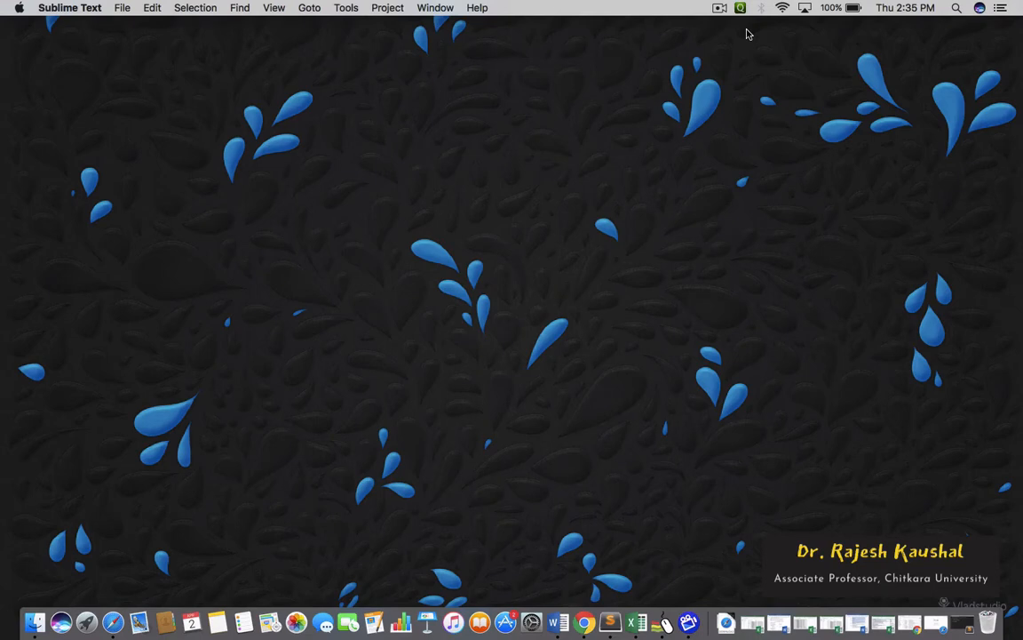
pyautogui.moveTo(678, 258)
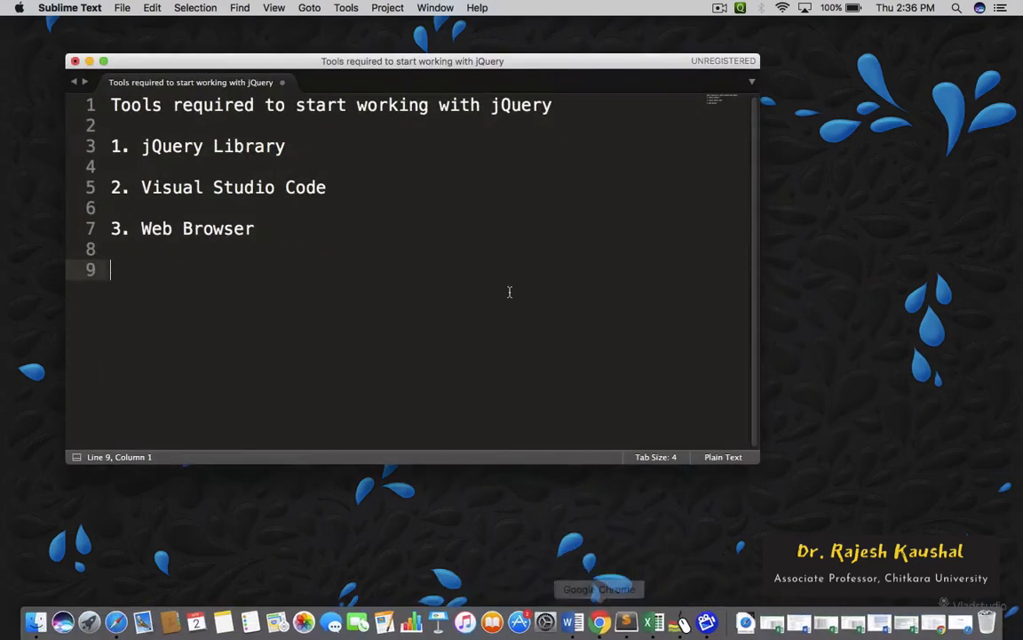
pyautogui.moveTo(423, 165)
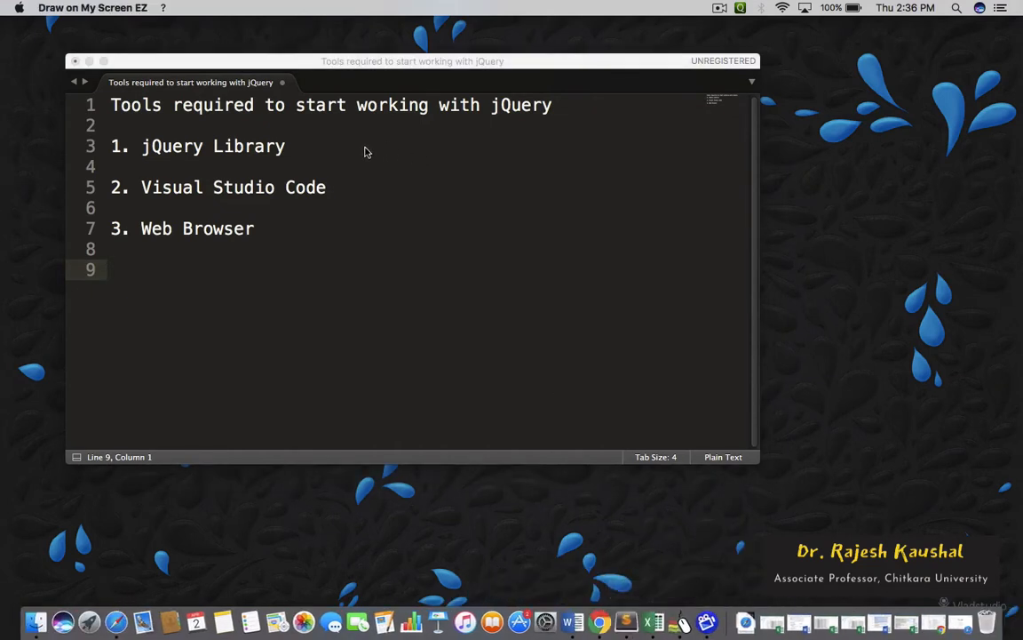
# Step: Tick off jQuery Library and the remaining tools, underlining the jQuery Library item
pyautogui.moveTo(329, 138); pyautogui.dragTo(317, 158)
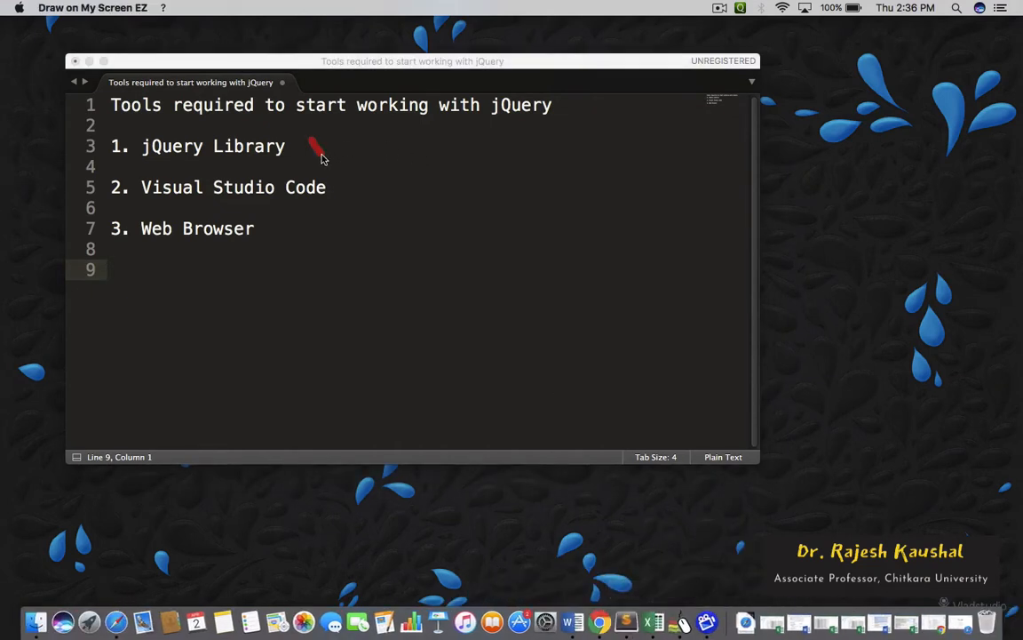
pyautogui.moveTo(317, 157); pyautogui.dragTo(377, 121)
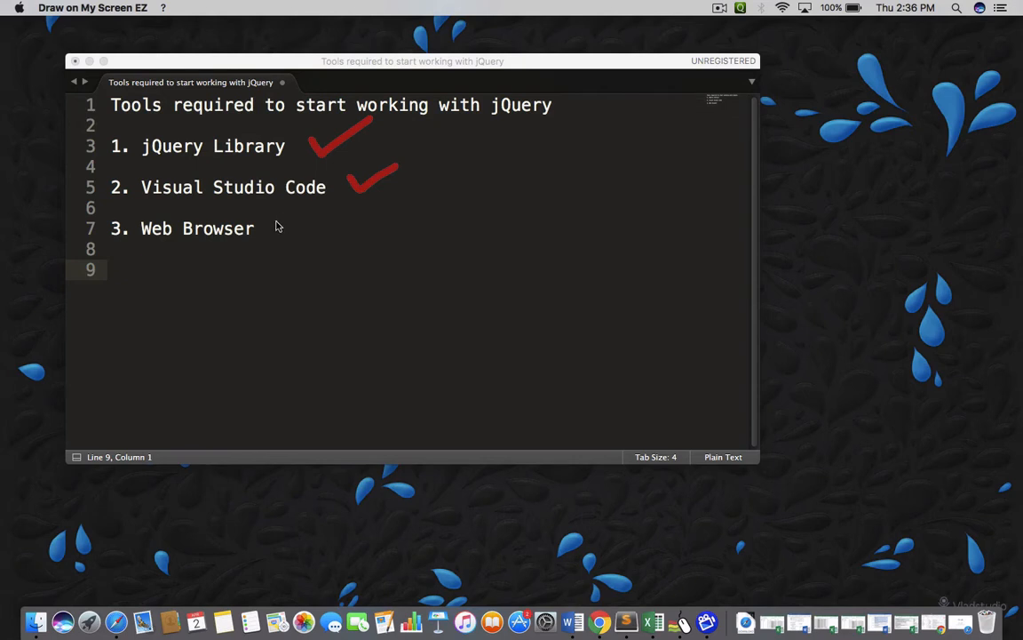
pyautogui.moveTo(277, 229); pyautogui.dragTo(323, 222)
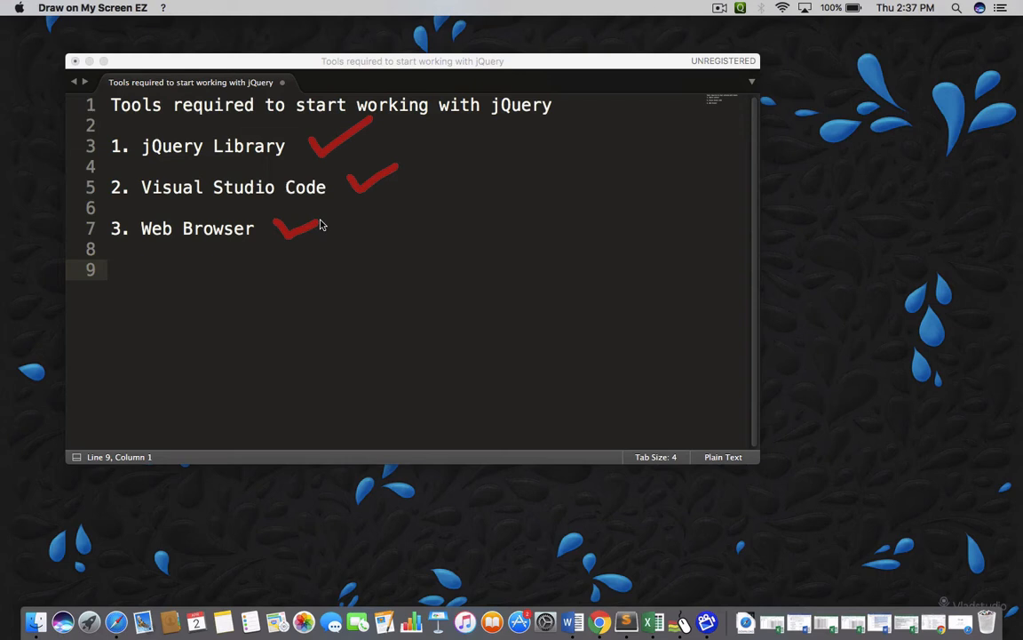
pyautogui.moveTo(221, 164)
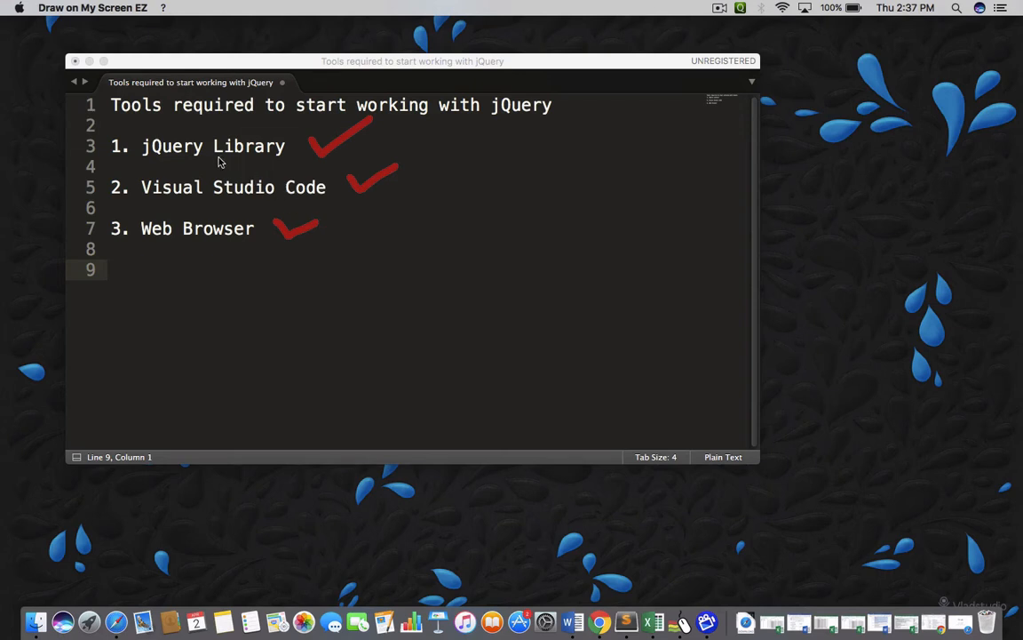
pyautogui.moveTo(220, 160); pyautogui.dragTo(263, 158)
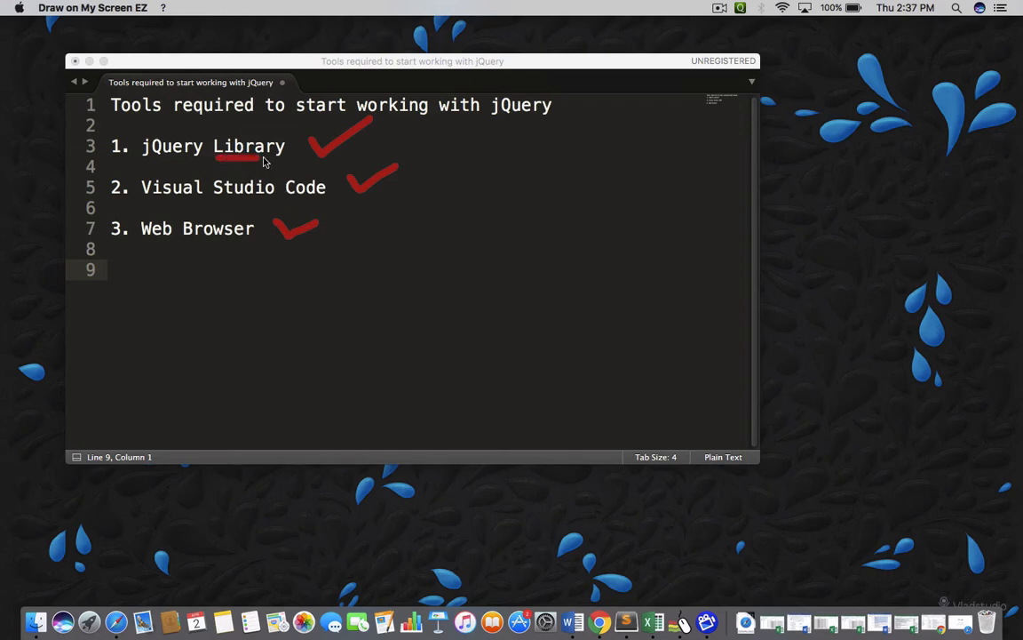
pyautogui.moveTo(211, 206); pyautogui.dragTo(256, 206)
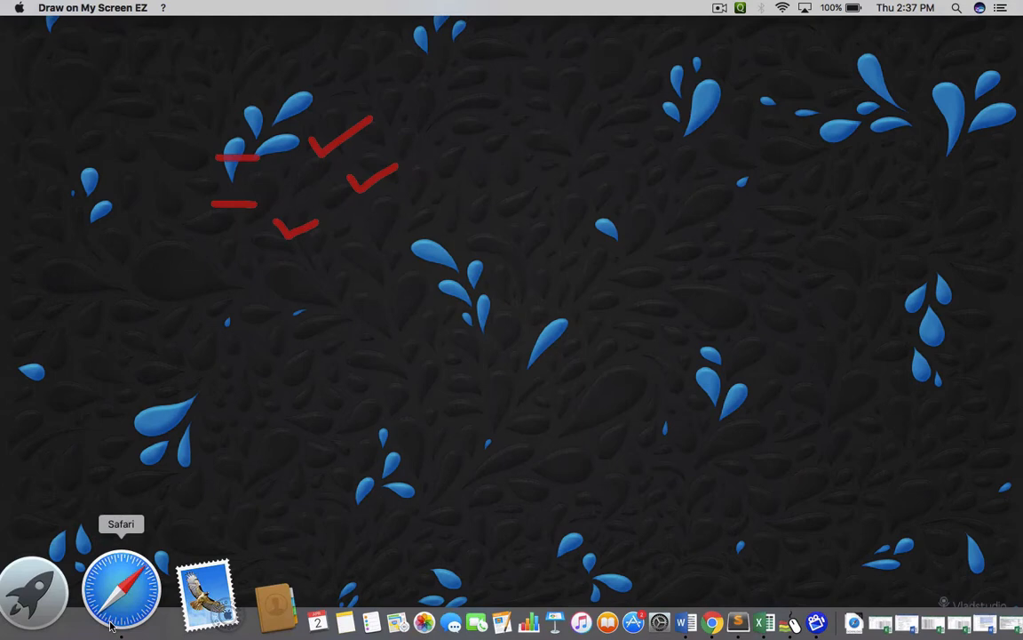
# Step: Launch Safari from the Dock and search Google for 'jquery library download'
pyautogui.click(121, 590)
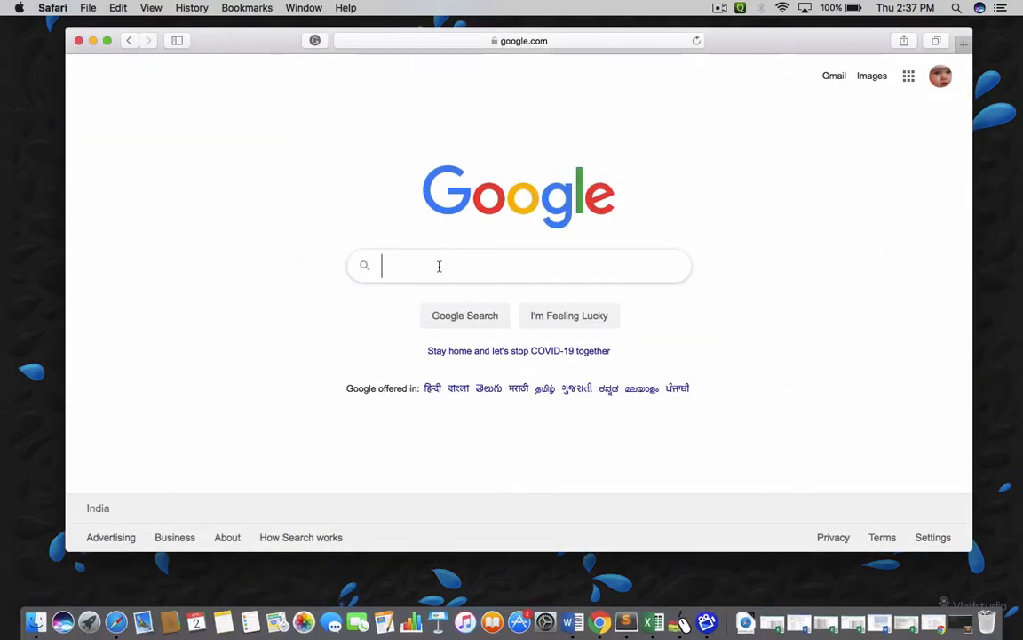
pyautogui.write('jq')
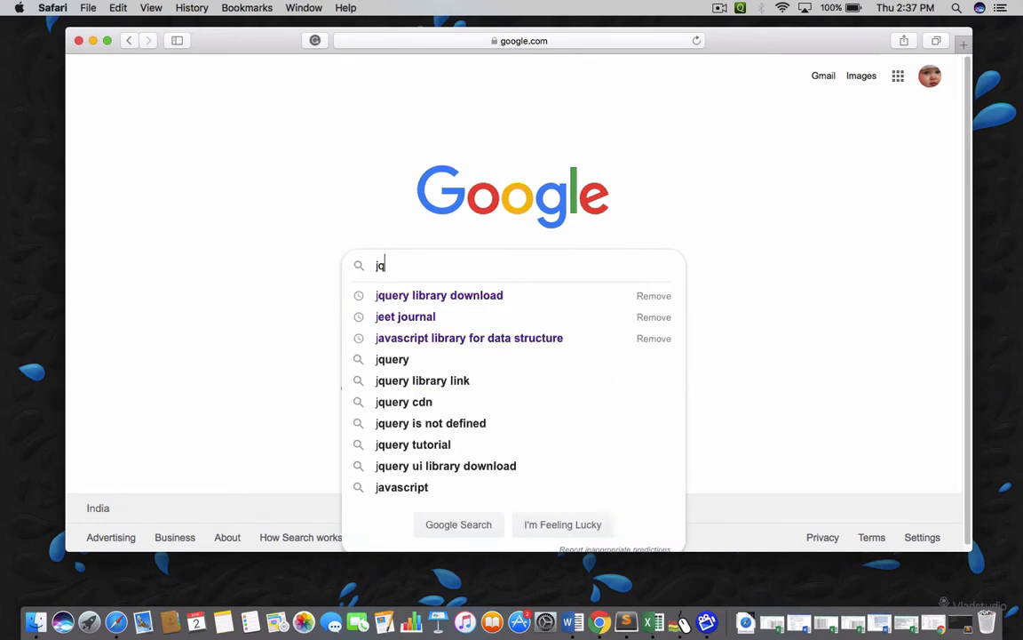
pyautogui.click(438, 295)
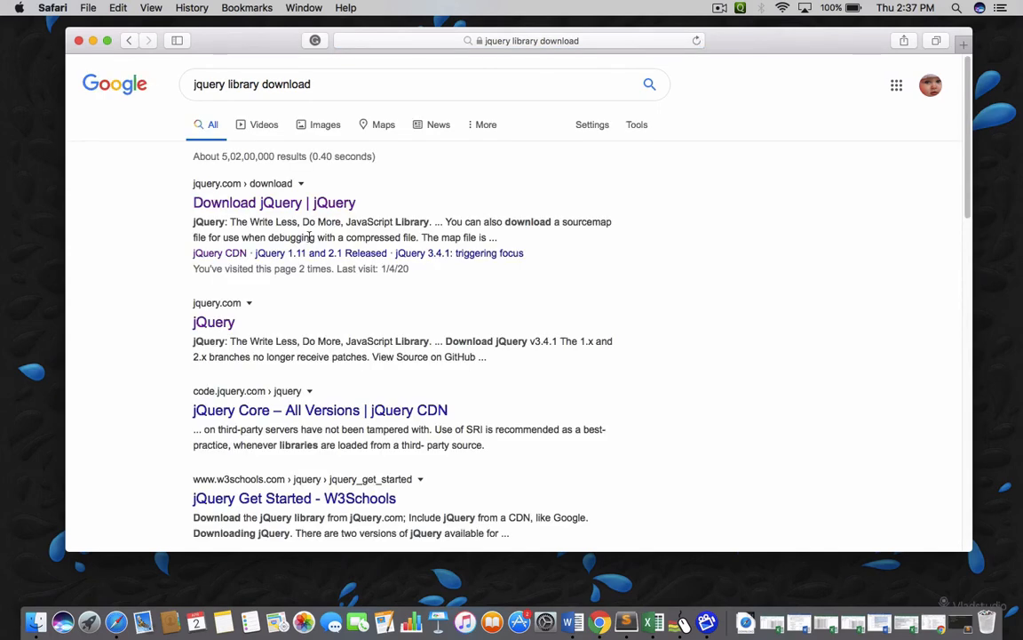
pyautogui.moveTo(238, 203)
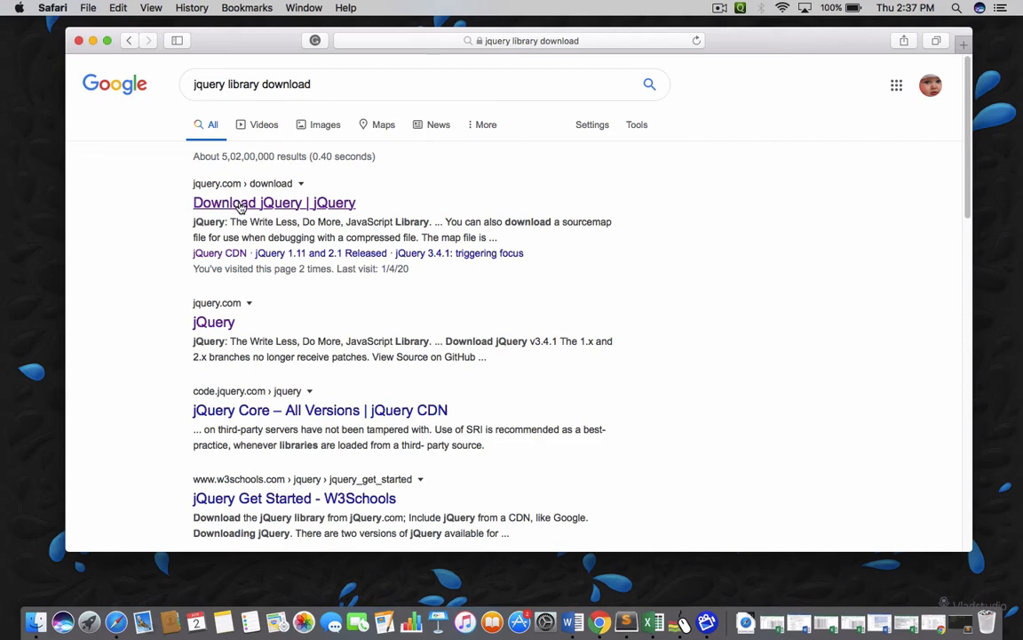
# Step: Open the 'Download jQuery | jQuery' result and scroll to the jQuery 3.4.1 download links
pyautogui.click(273, 202)
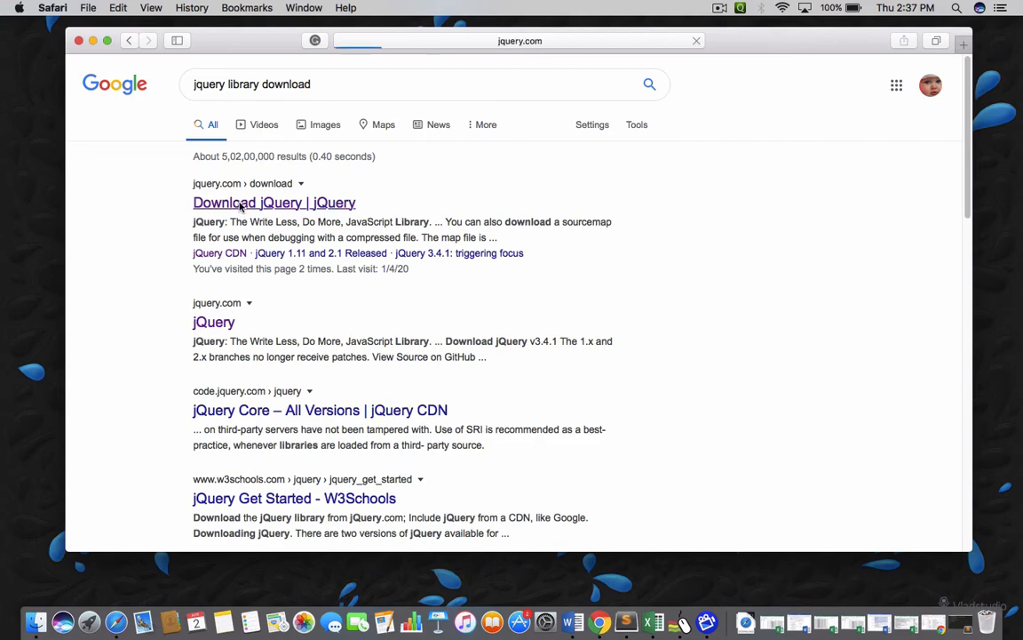
pyautogui.click(273, 203)
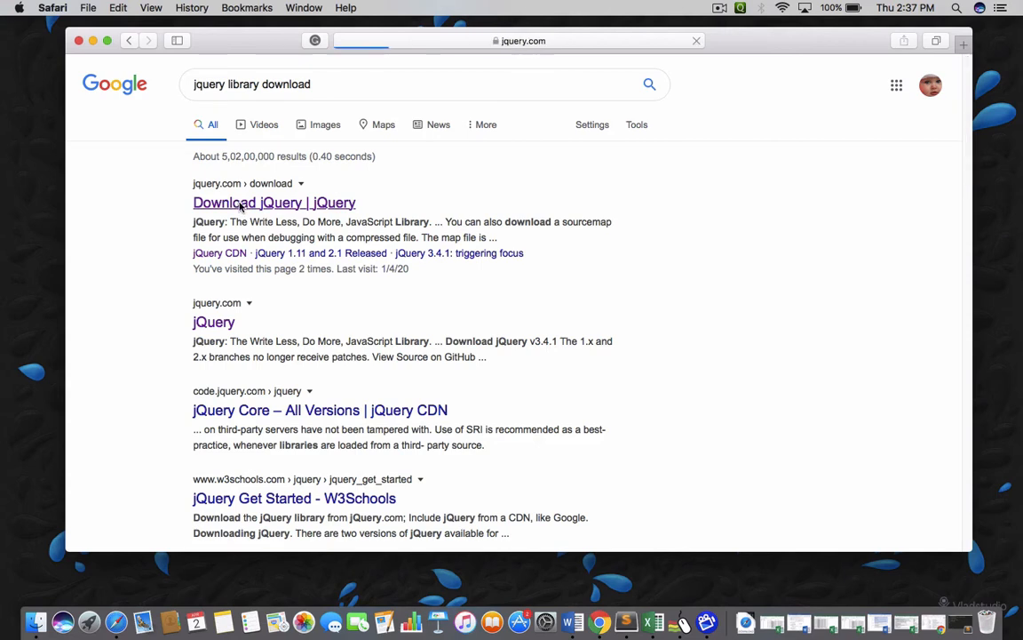
pyautogui.click(274, 202)
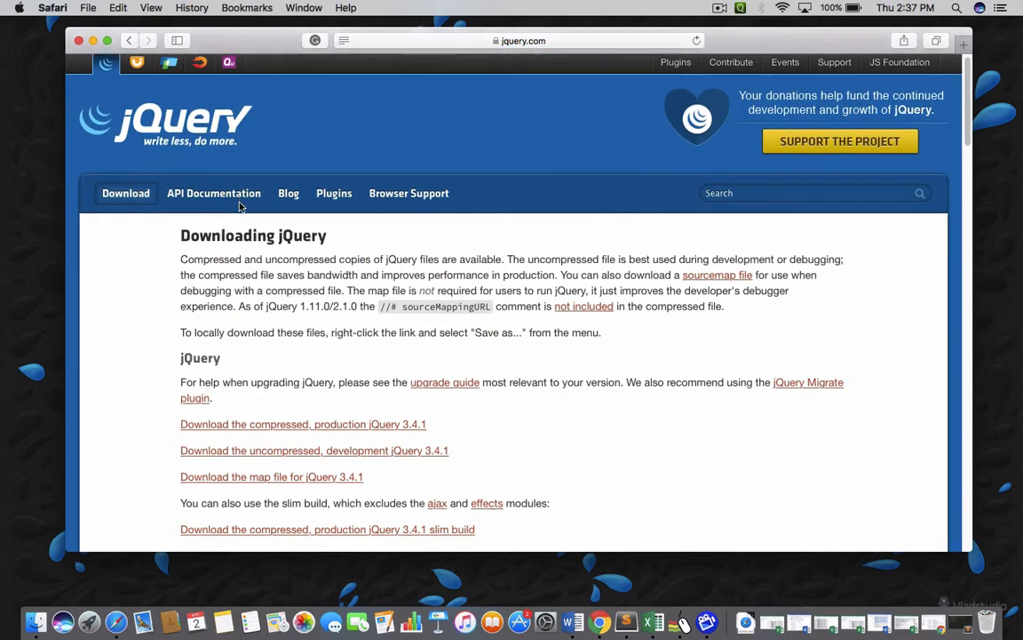
pyautogui.scroll(-3)
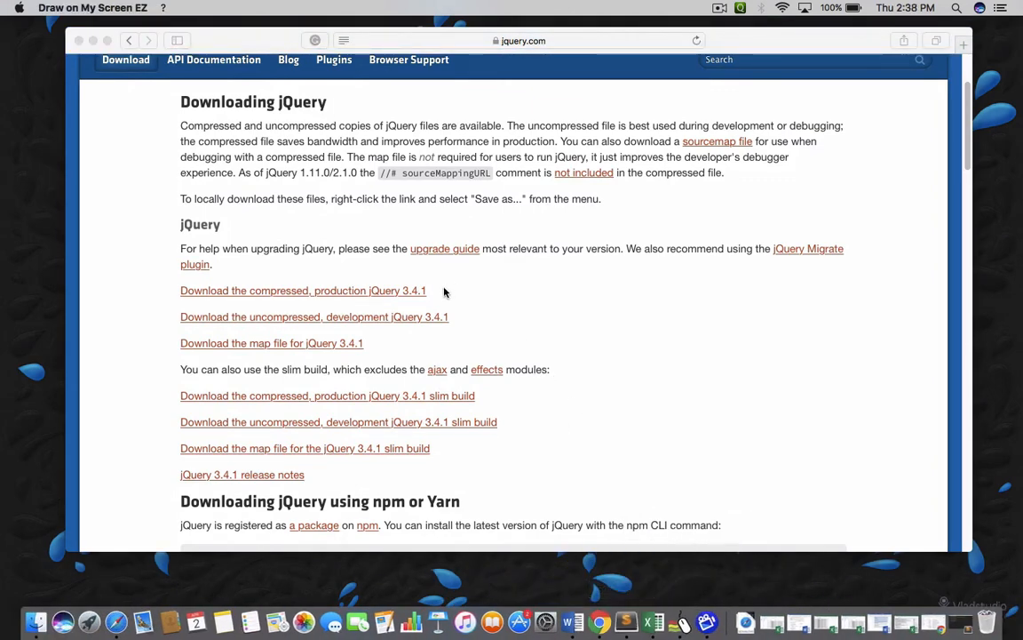
# Step: Tick the compressed production and uncompressed development jQuery 3.4.1 downloads
pyautogui.moveTo(435, 299); pyautogui.dragTo(506, 280)
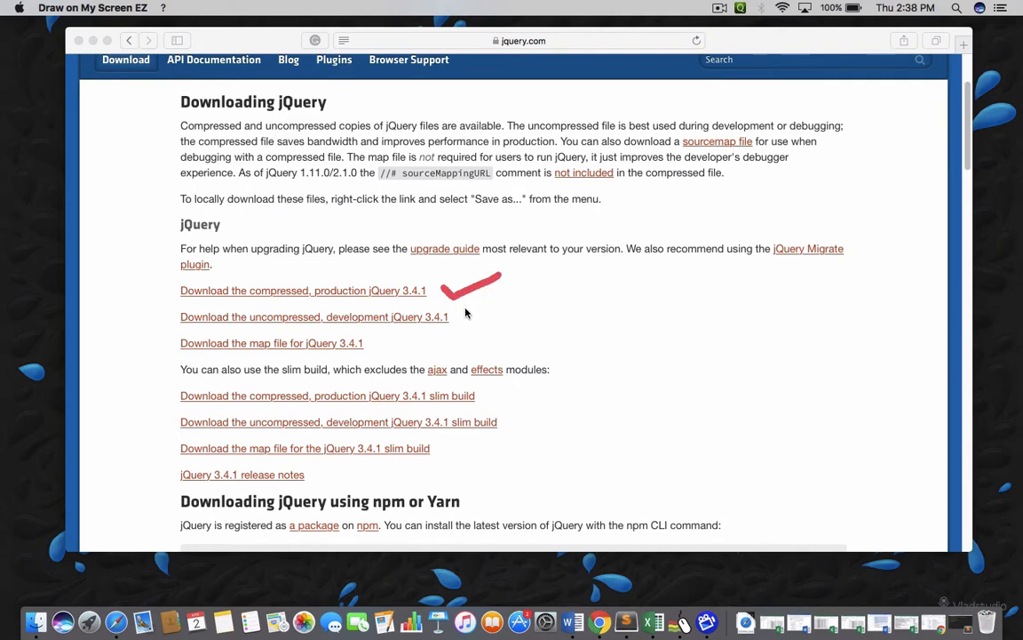
pyautogui.moveTo(459, 320); pyautogui.dragTo(506, 299)
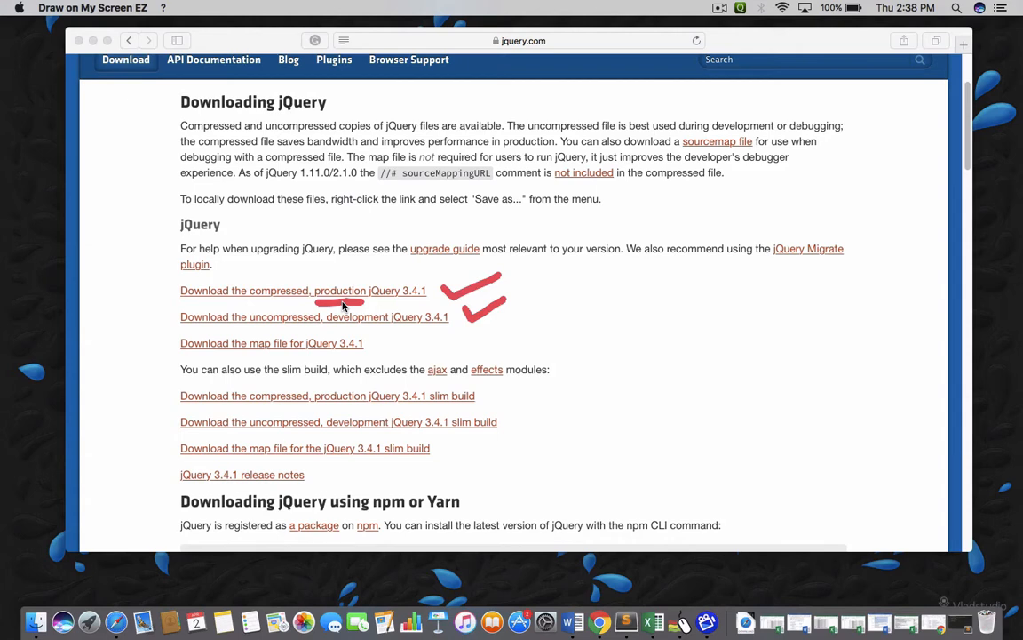
pyautogui.moveTo(277, 144)
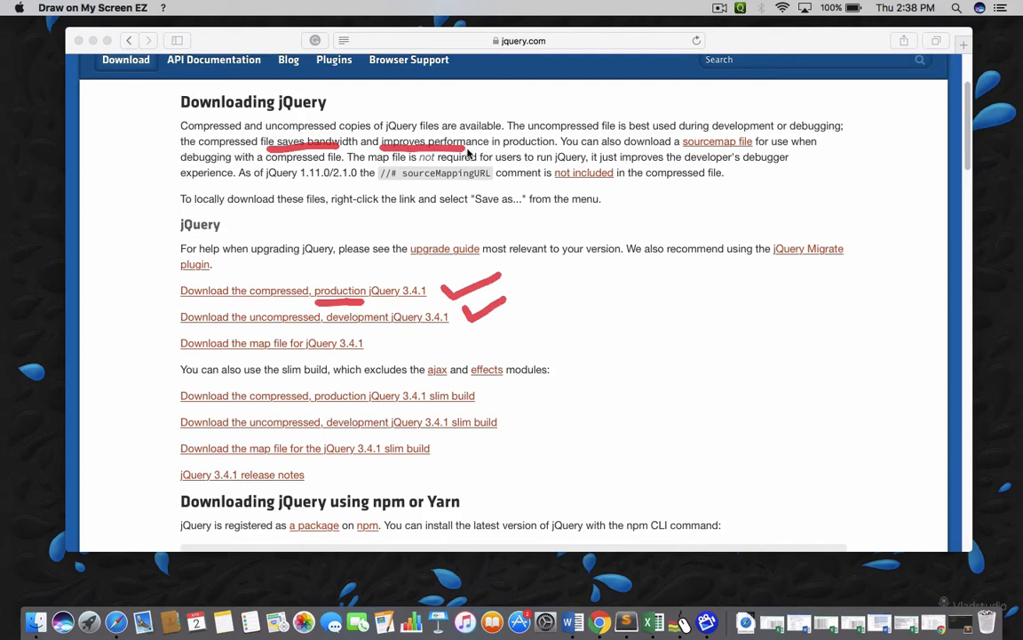
pyautogui.moveTo(299, 328)
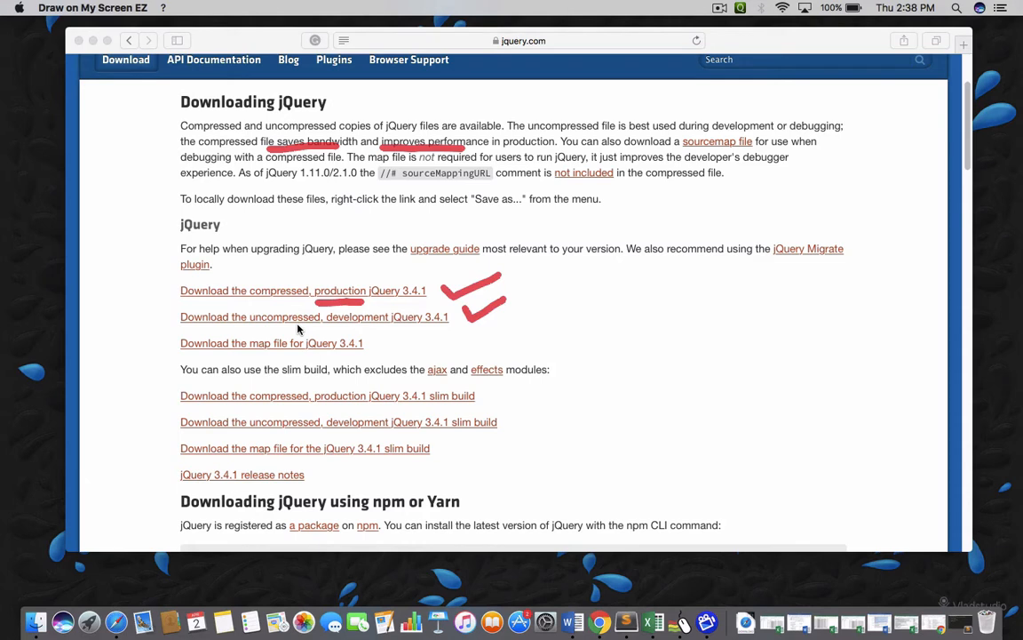
pyautogui.moveTo(267, 330)
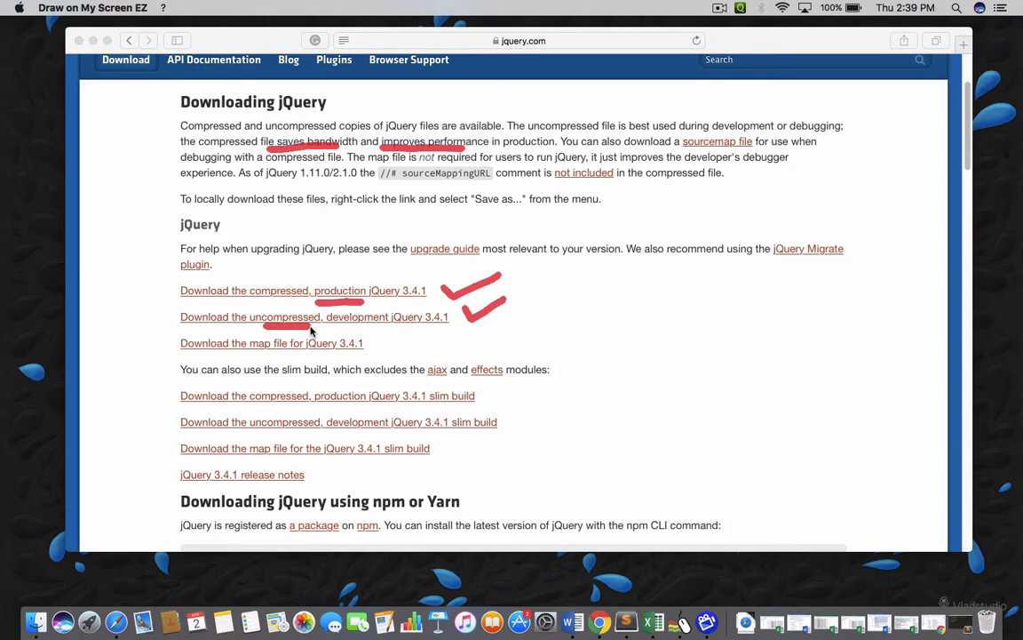
pyautogui.moveTo(369, 338)
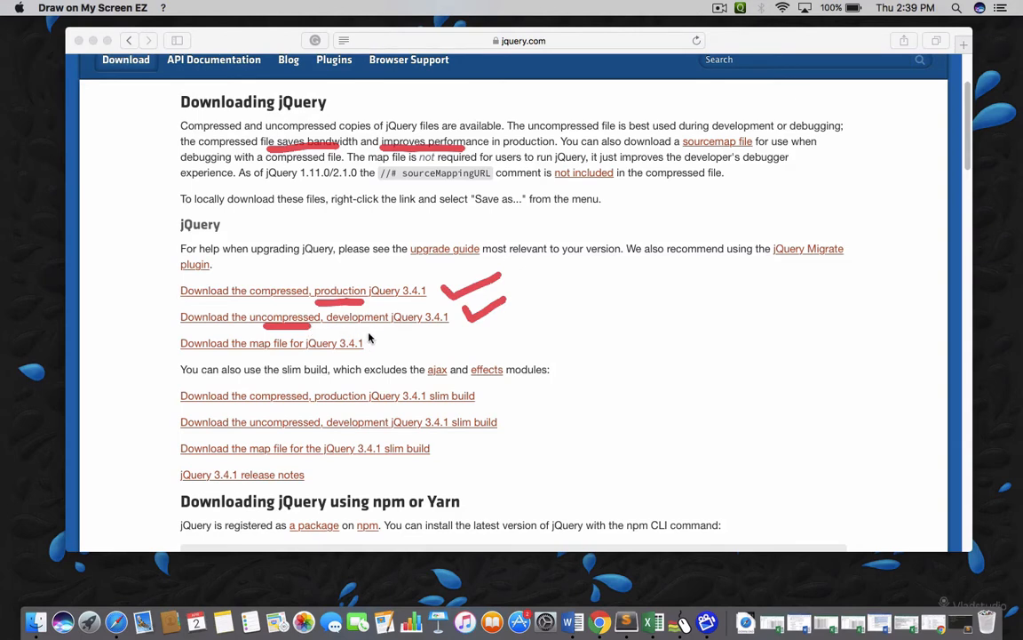
pyautogui.moveTo(441, 305)
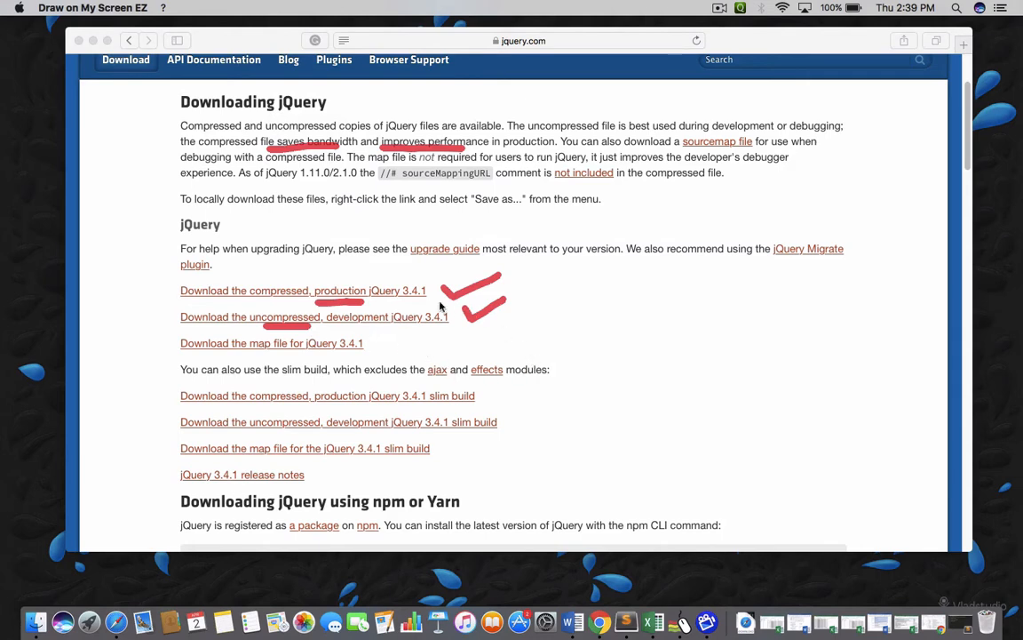
pyautogui.moveTo(636, 488)
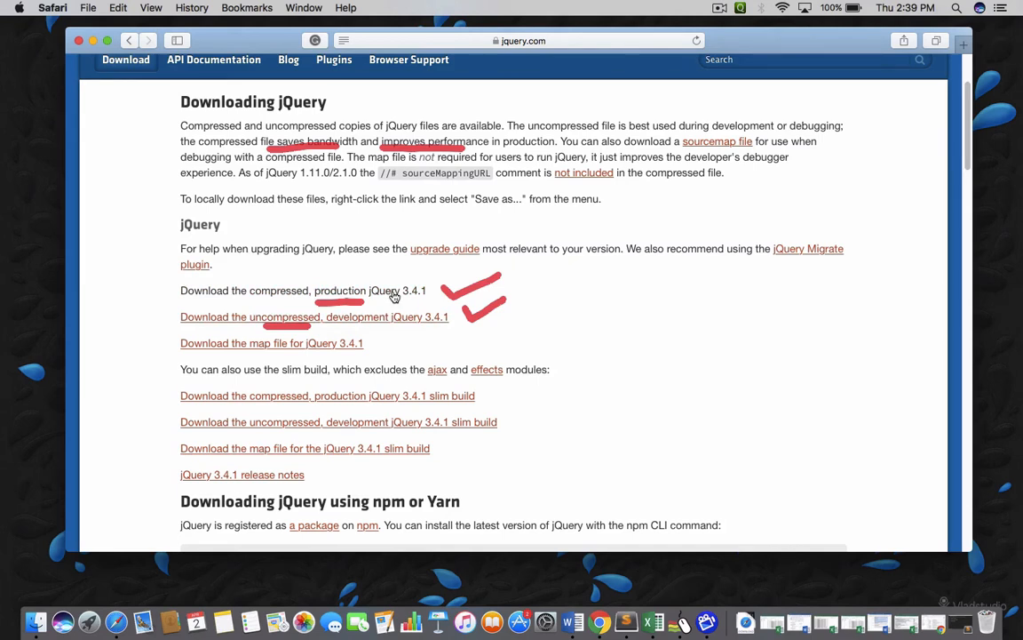
pyautogui.moveTo(377, 291)
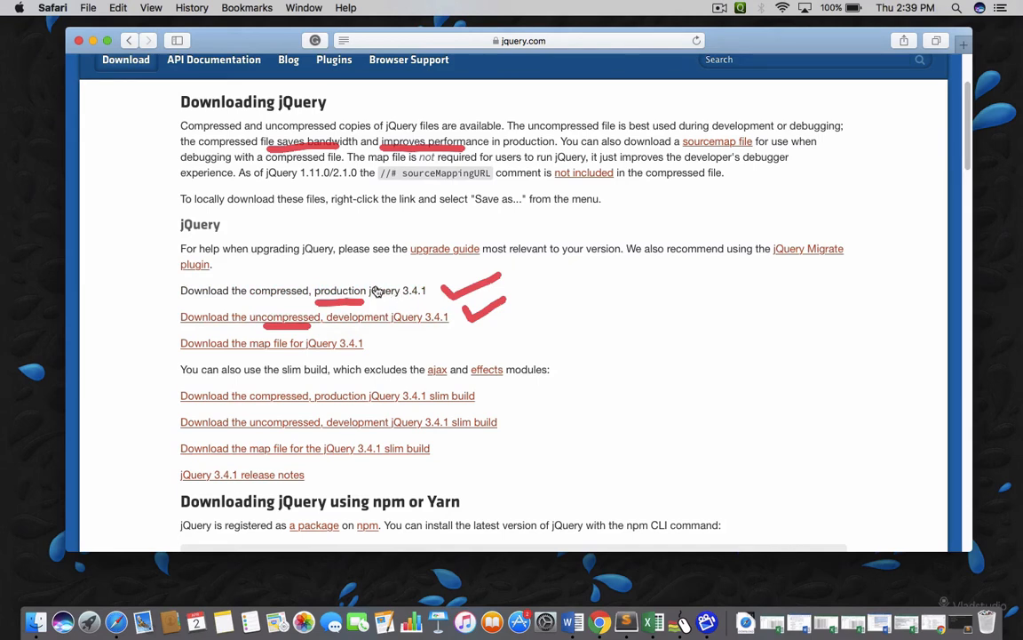
# Step: Choose Download Linked File As… for the compressed production jQuery 3.4.1 link
pyautogui.rightClick(302, 291)
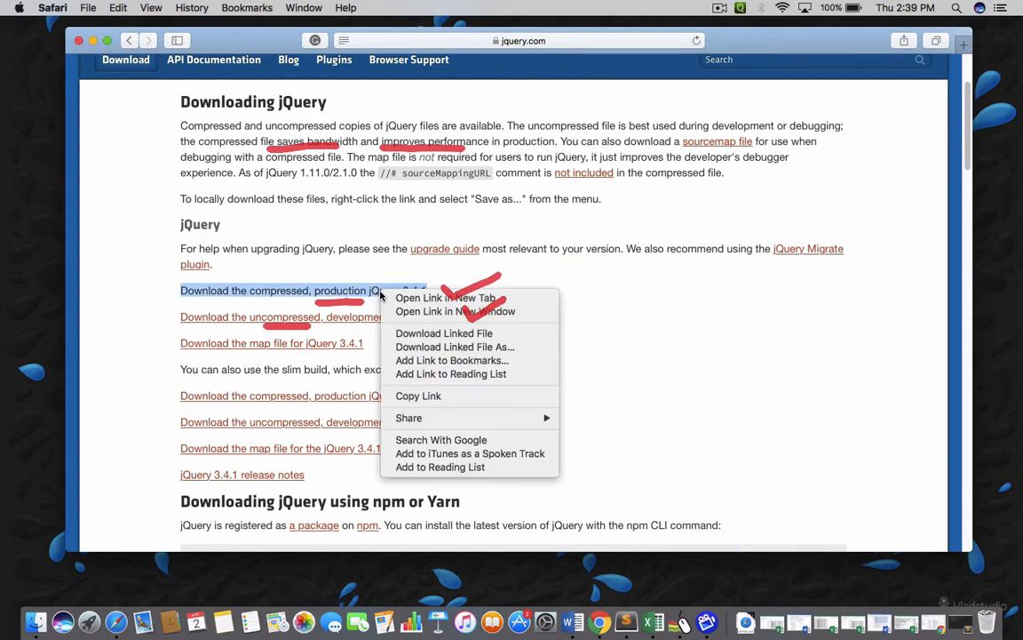
pyautogui.moveTo(451, 359)
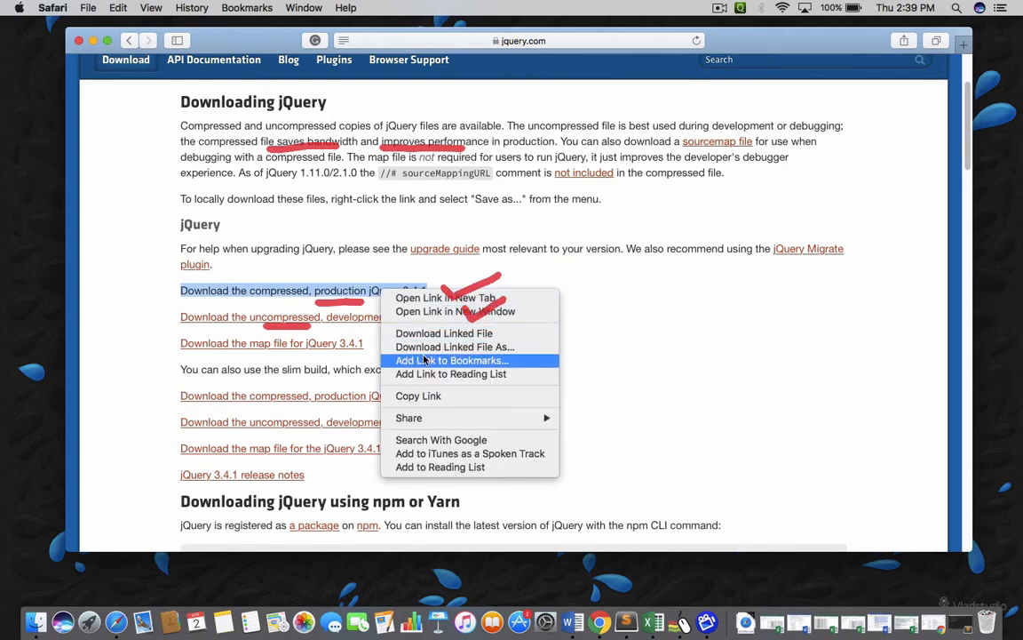
pyautogui.moveTo(455, 347)
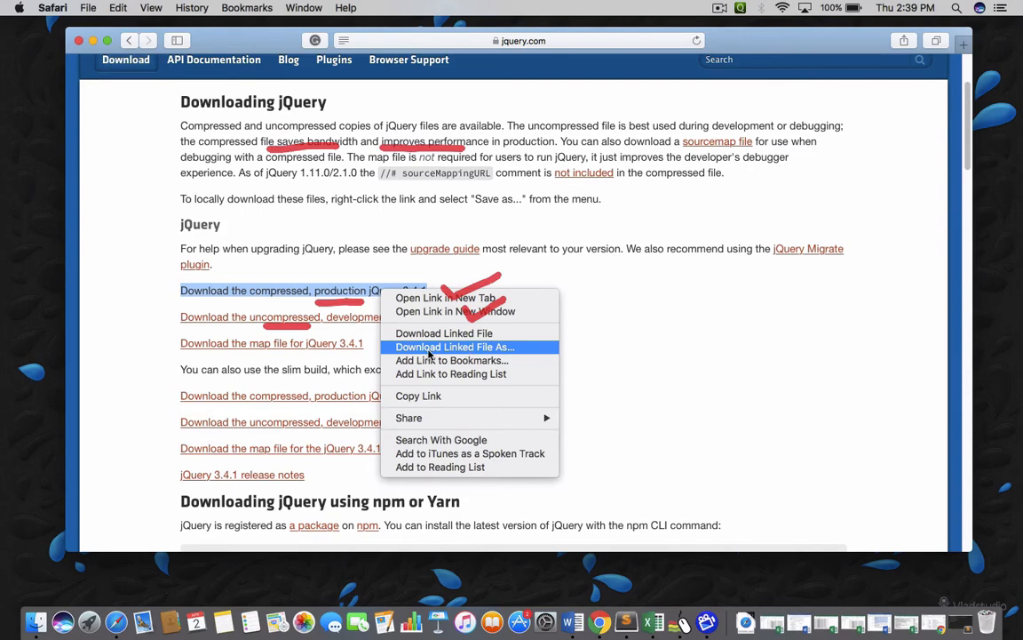
pyautogui.moveTo(480, 352)
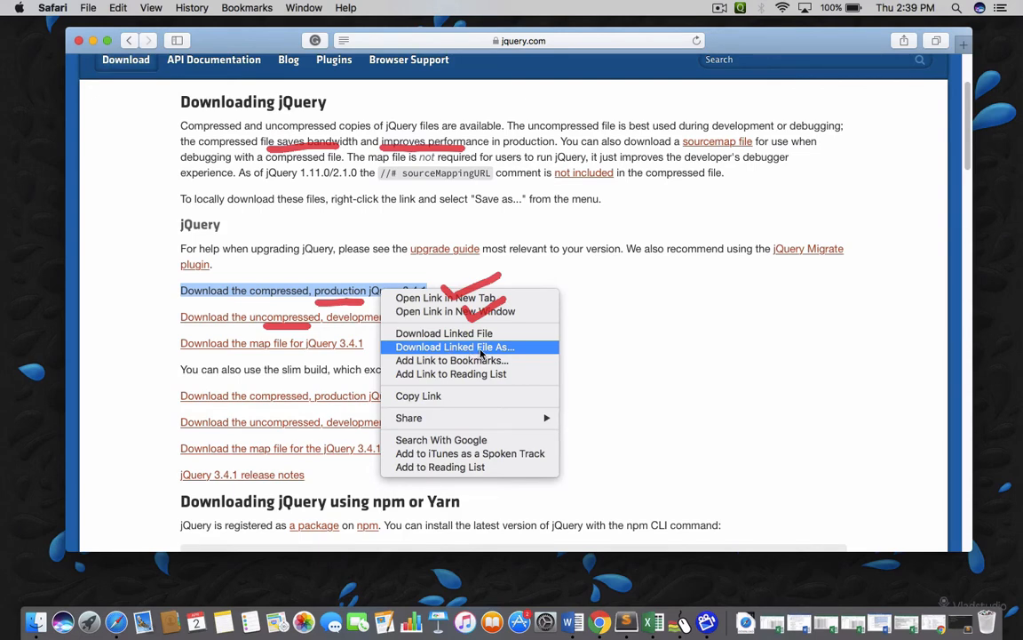
pyautogui.click(455, 346)
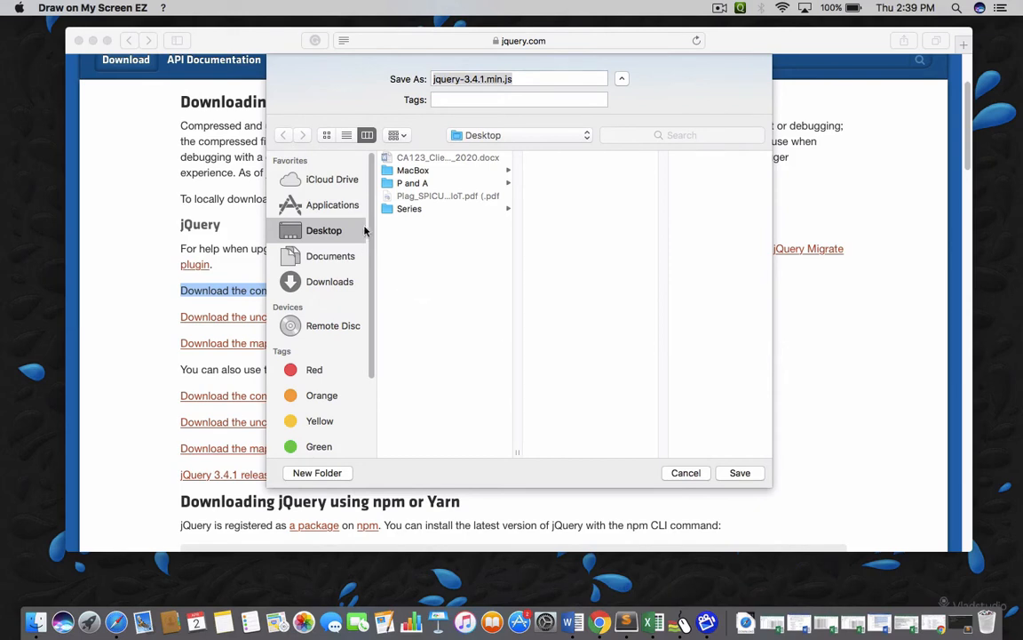
# Step: Save jquery-3.4.1.min.js to the Desktop with its default name
pyautogui.click(519, 78)
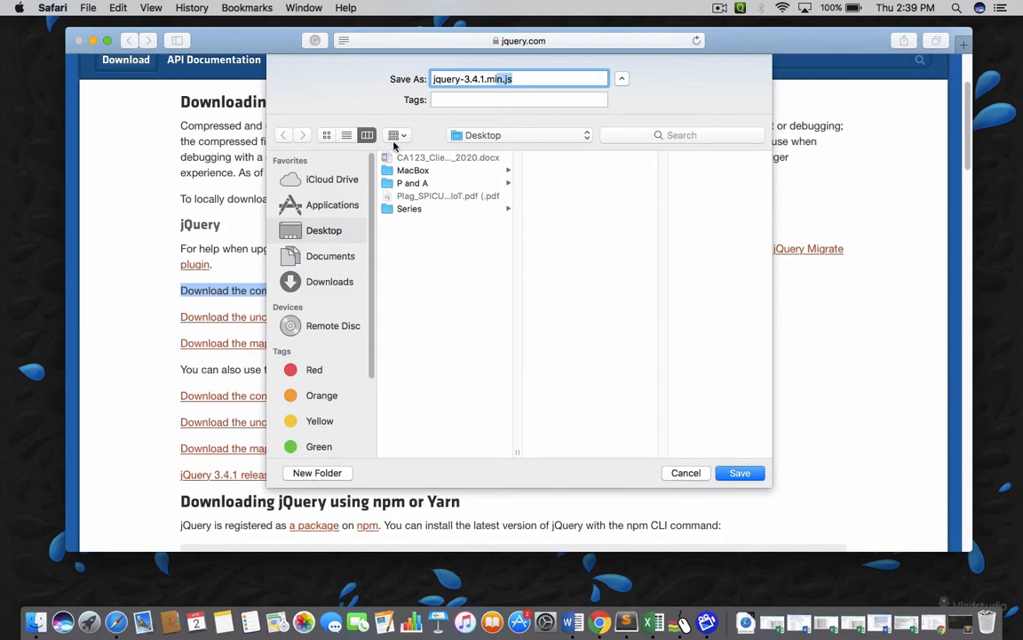
pyautogui.moveTo(595, 373)
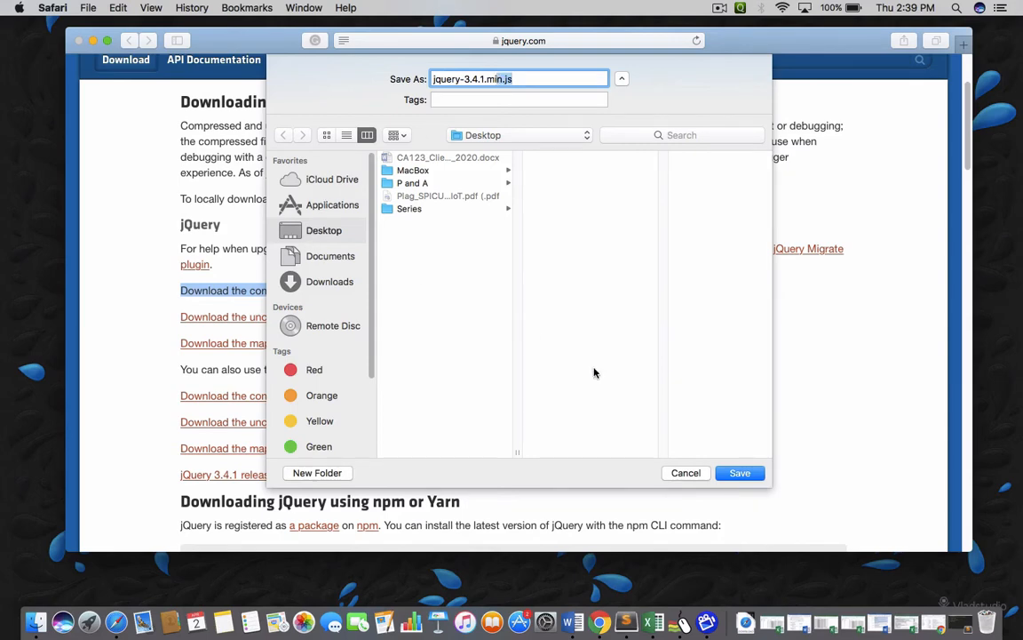
pyautogui.click(739, 472)
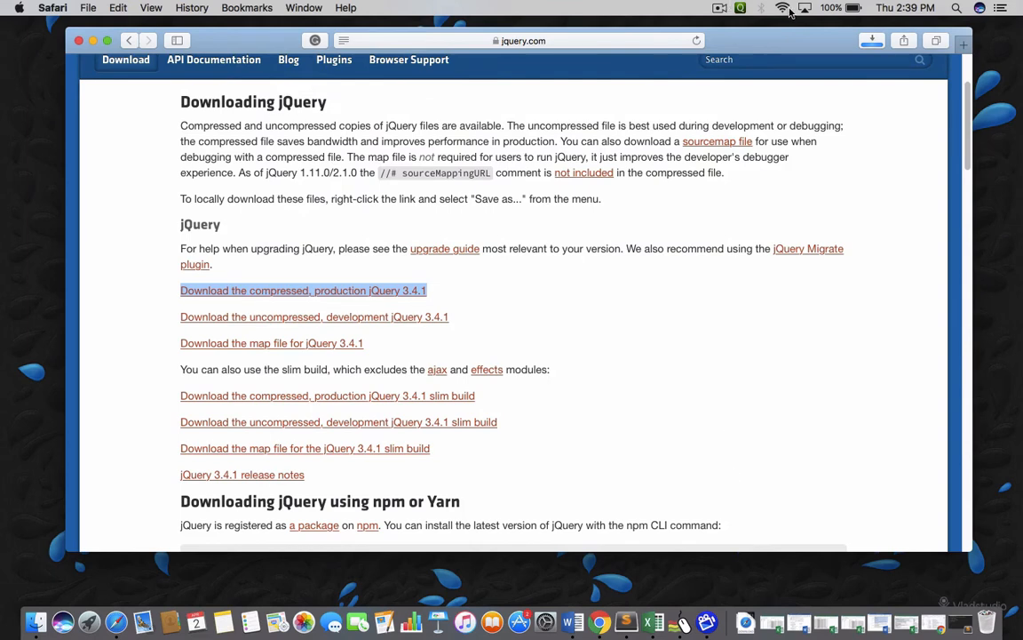
pyautogui.click(719, 7)
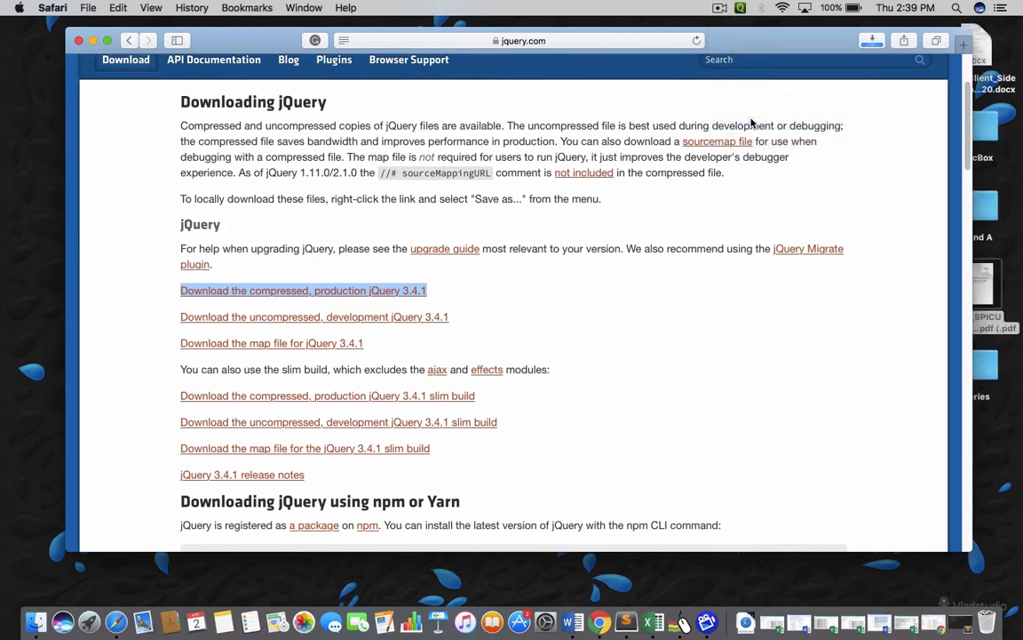
pyautogui.click(302, 291)
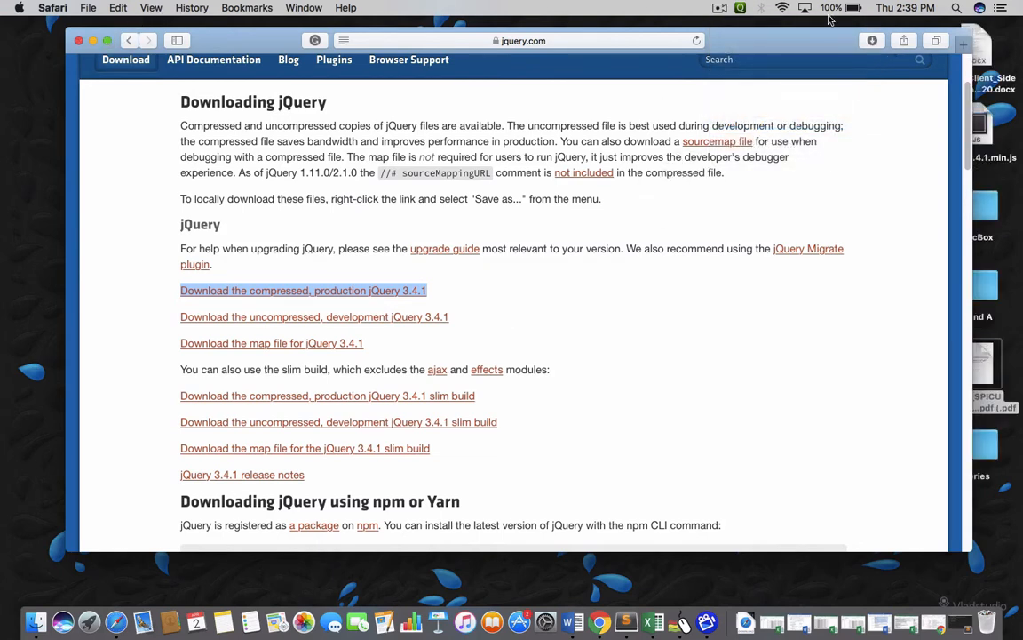
# Step: Show Safari's downloads list confirming jquery-3.4.1.min.js completed at 88 KB
pyautogui.click(871, 41)
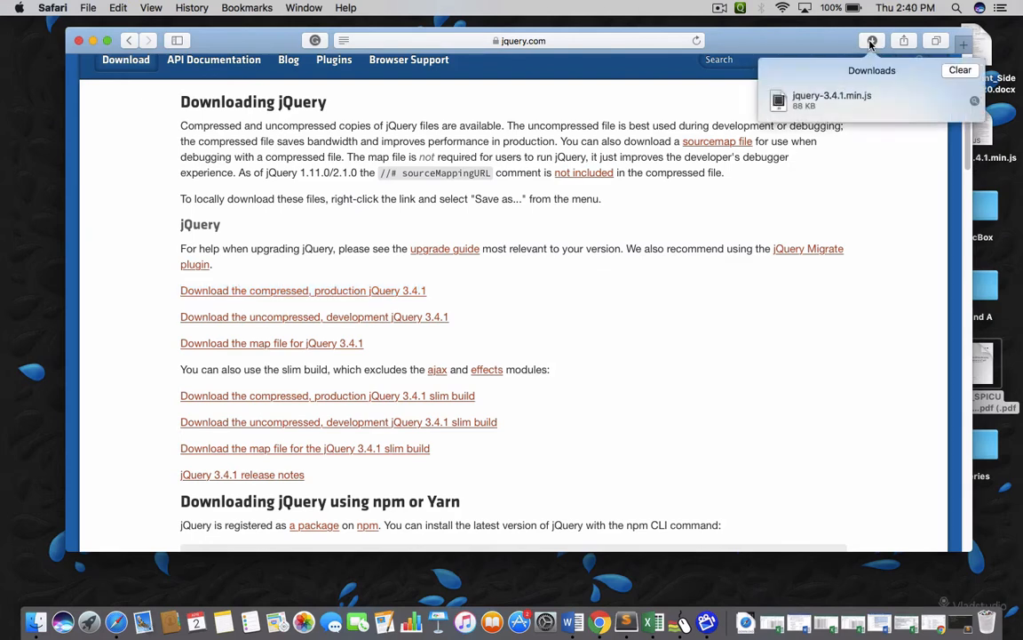
pyautogui.moveTo(817, 112)
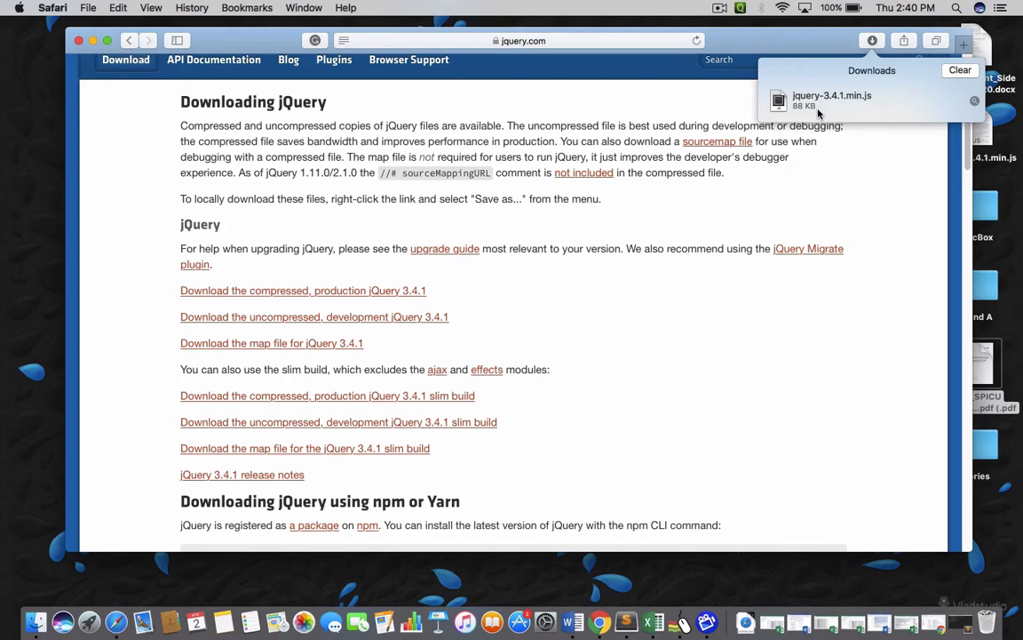
pyautogui.moveTo(192, 7)
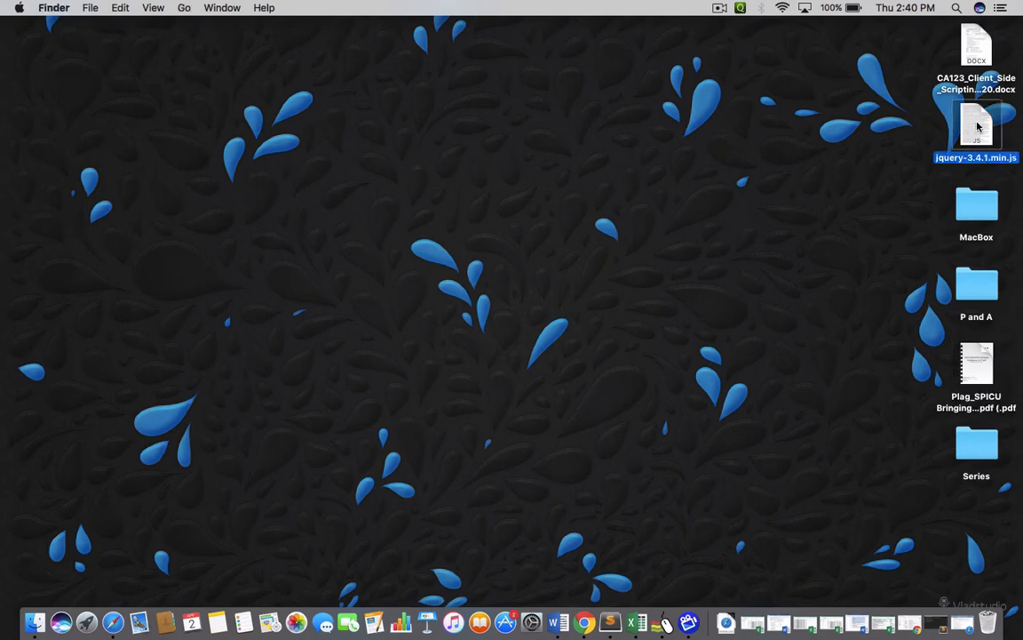
# Step: Create a new folder named project on the Desktop and move the jQuery file into it
pyautogui.rightClick(795, 275)
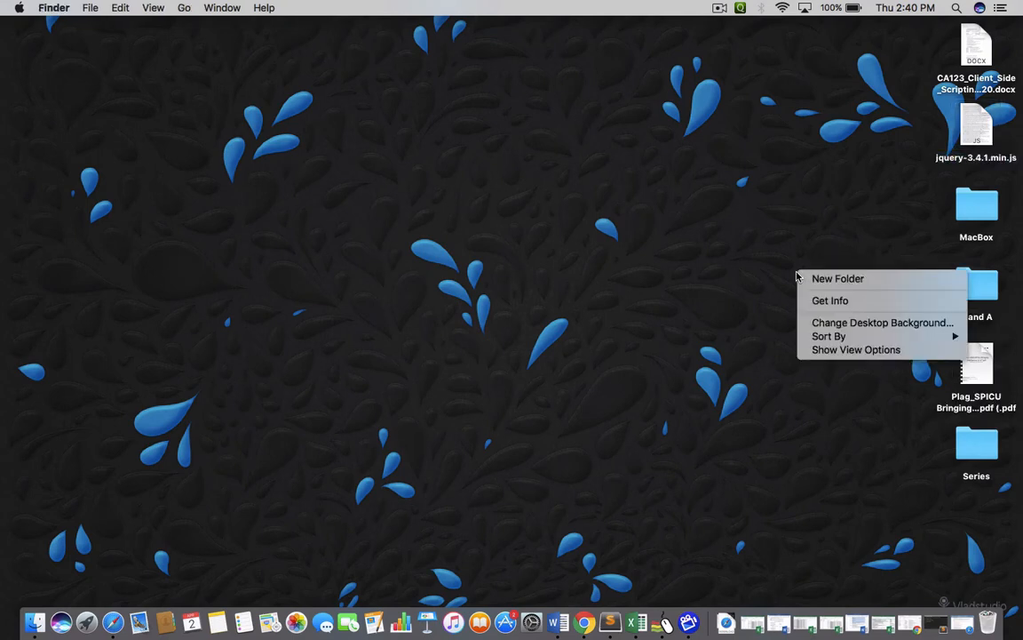
pyautogui.click(837, 277)
pyautogui.write('project')
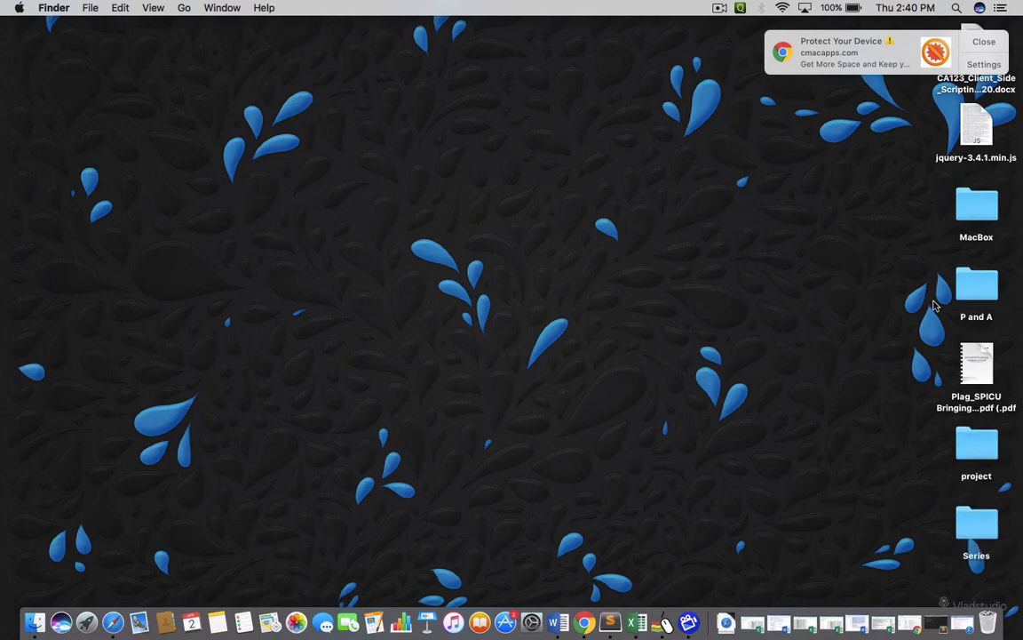
pyautogui.click(977, 125)
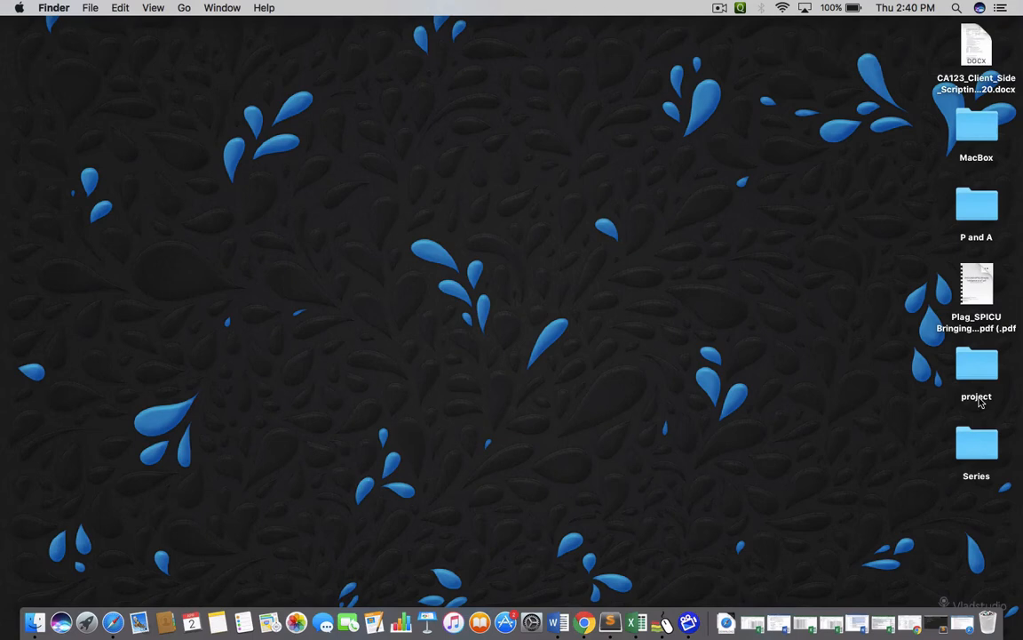
# Step: Verify jquery-3.4.1.min.js inside the project folder, then close the Finder window
pyautogui.doubleClick(977, 366)
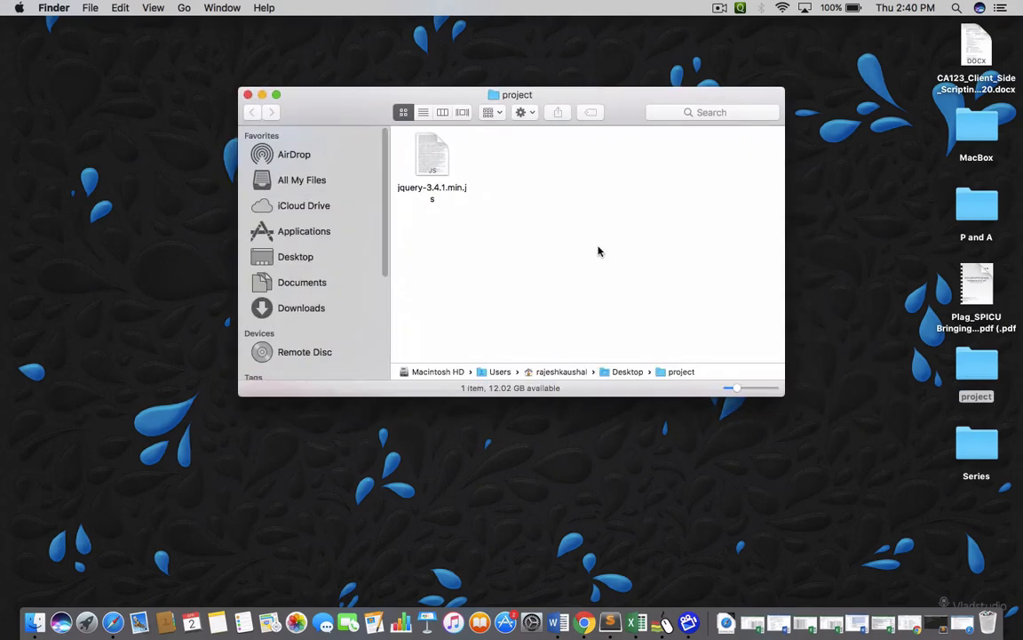
pyautogui.moveTo(583, 249)
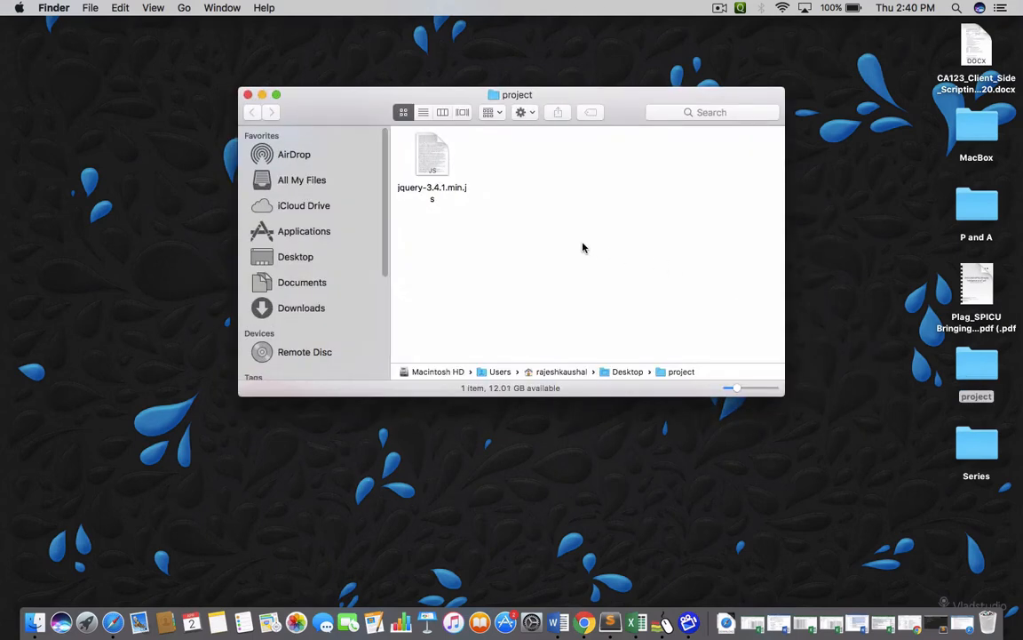
pyautogui.moveTo(405, 142)
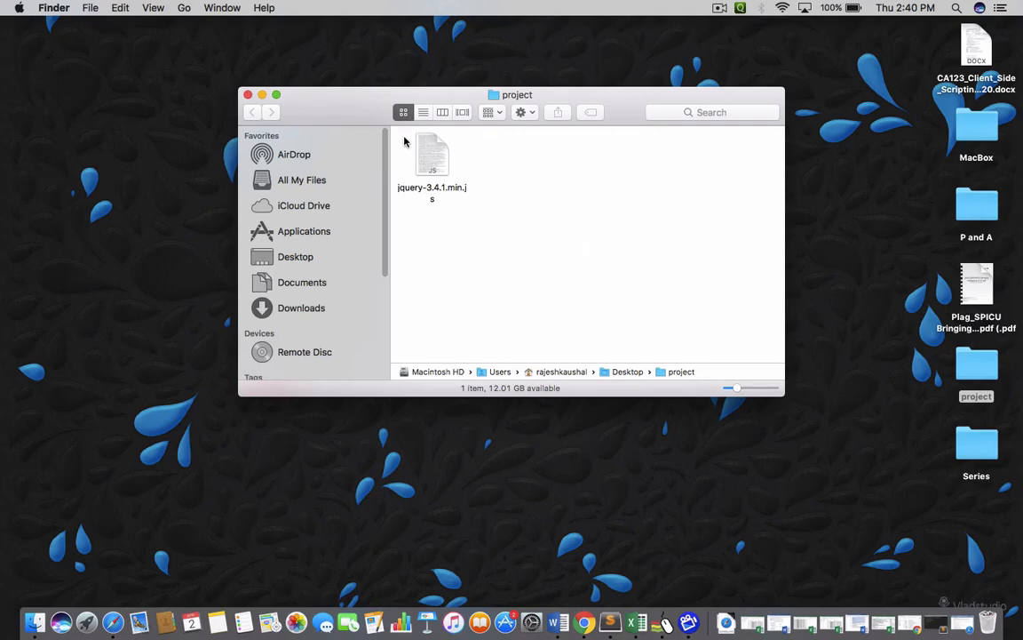
pyautogui.moveTo(299, 102)
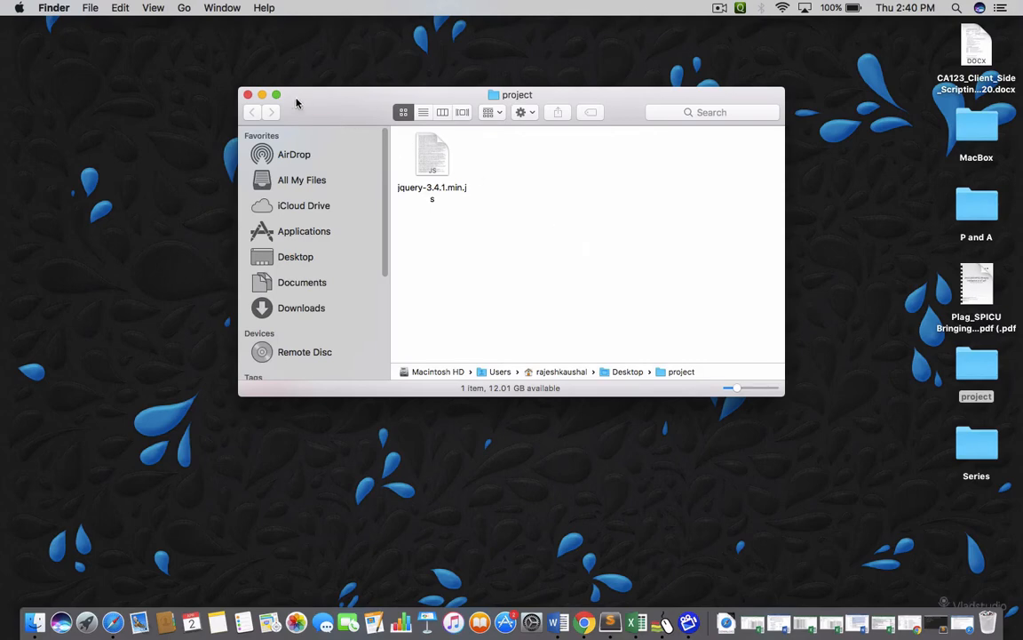
pyautogui.click(262, 94)
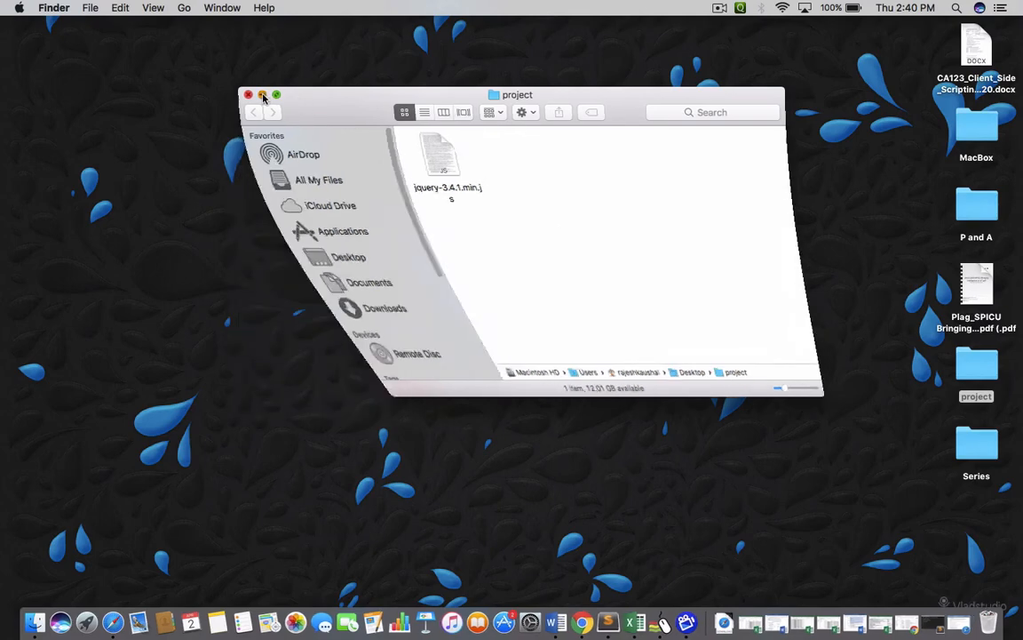
pyautogui.click(249, 96)
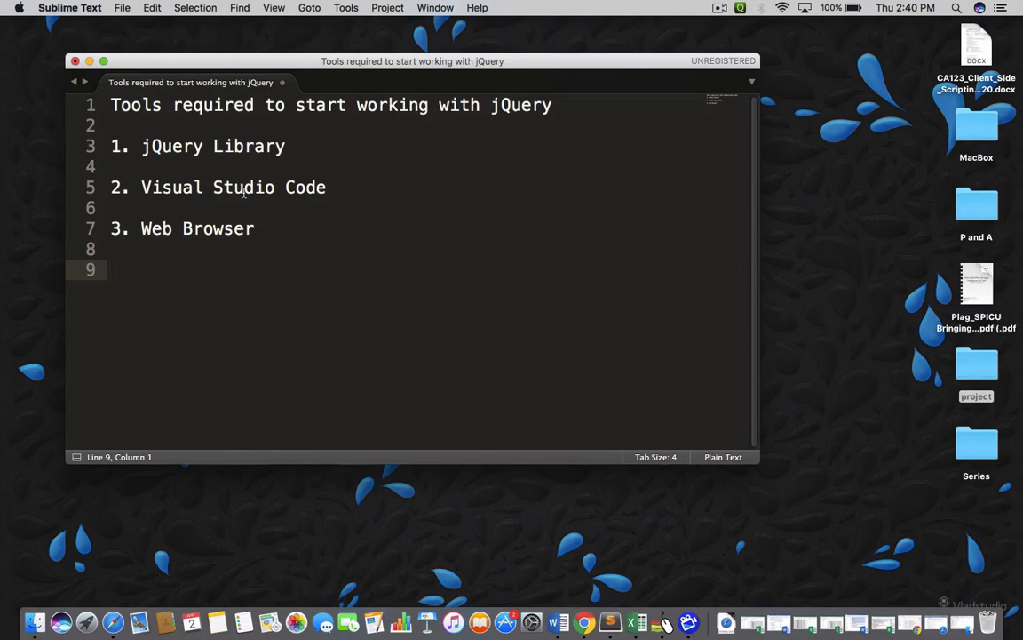
pyautogui.click(89, 61)
pyautogui.write('v')
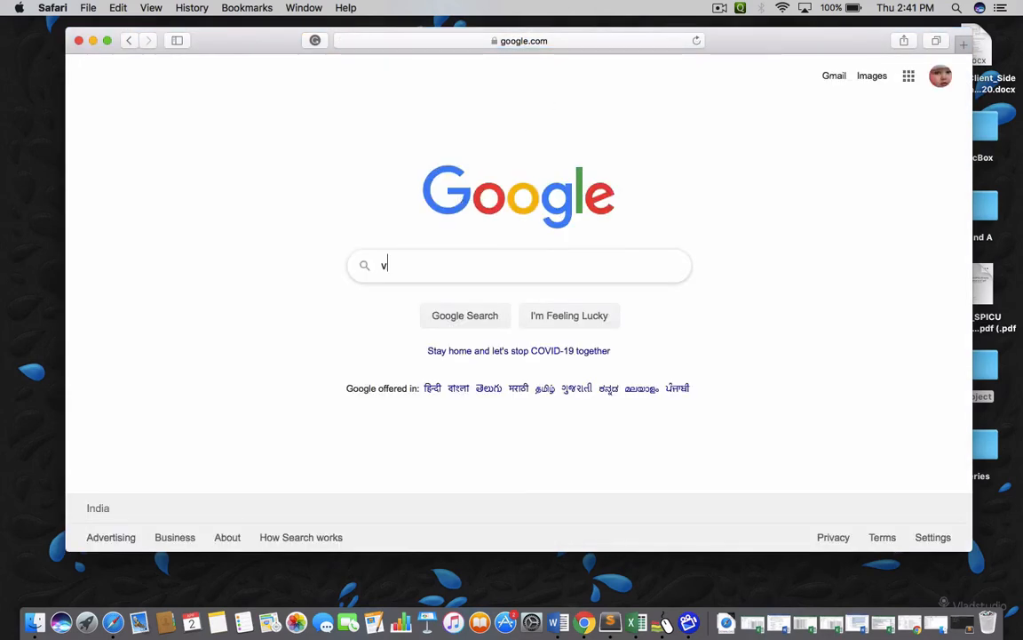
# Step: Search Google for 'visual studio code download' and open the official top result
pyautogui.write('isual studio code')
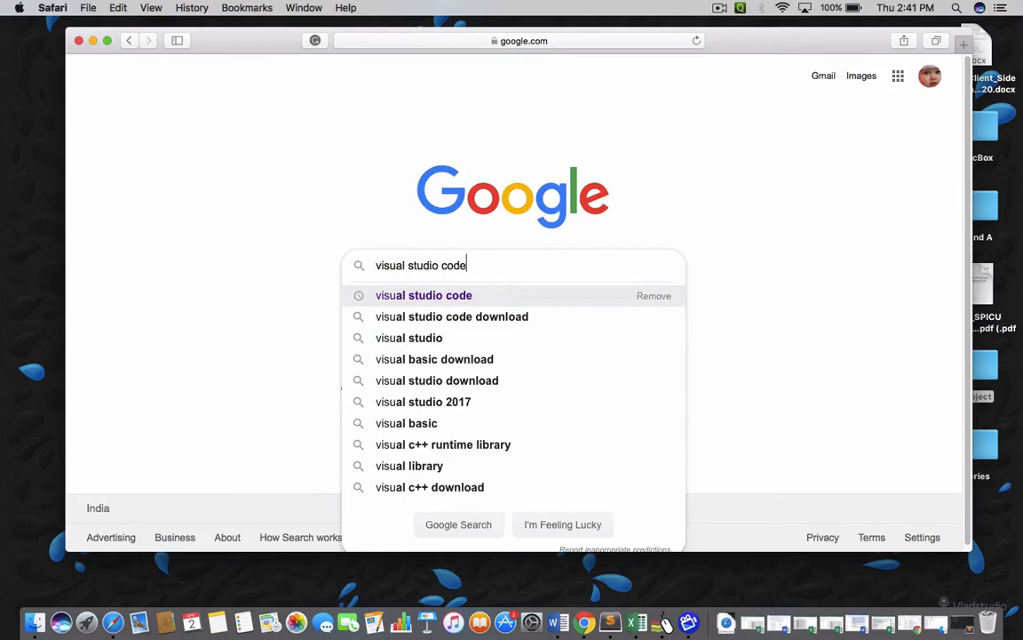
pyautogui.click(451, 316)
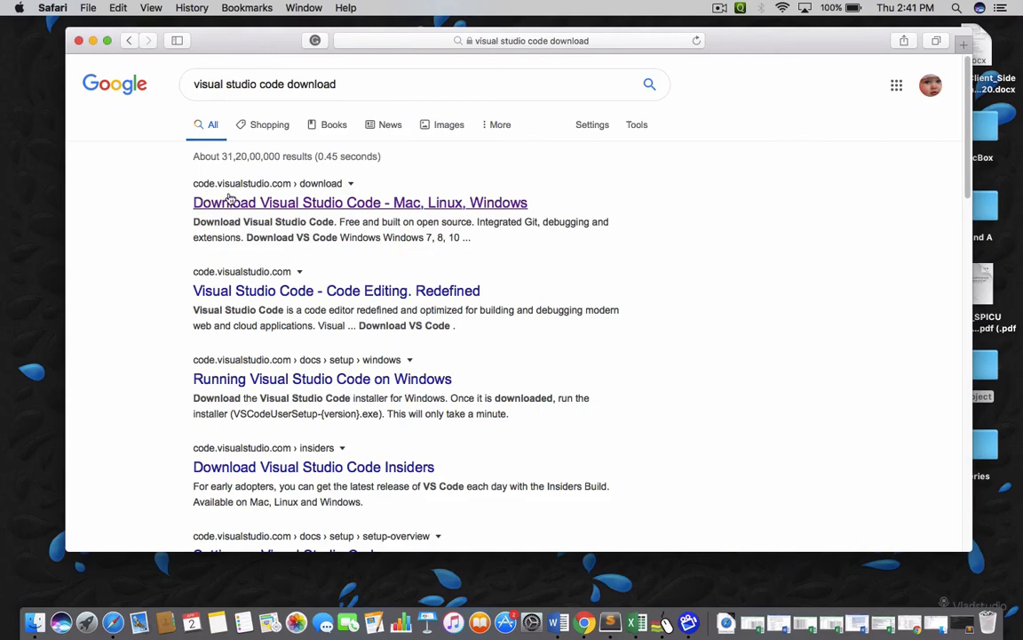
pyautogui.moveTo(286, 206)
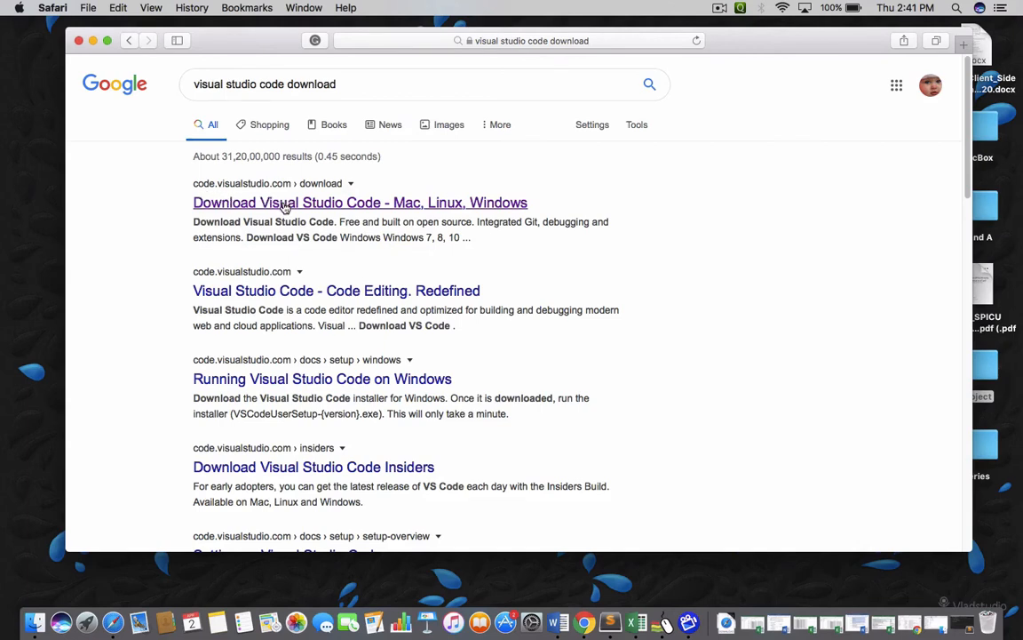
pyautogui.click(359, 202)
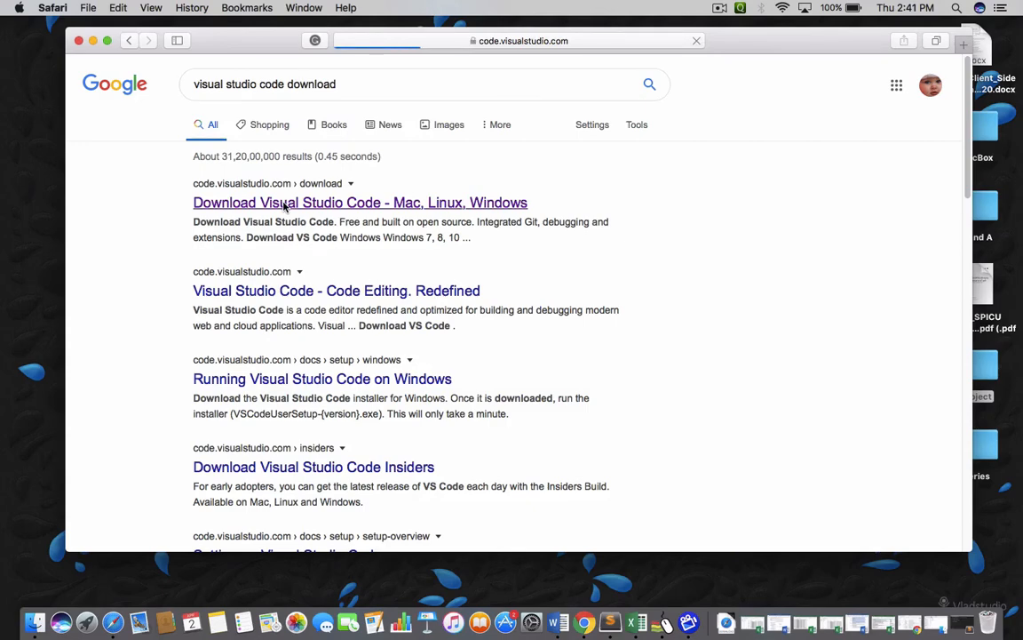
# Step: Load the Download Visual Studio Code page and tick its Windows, Linux and Mac options
pyautogui.click(359, 203)
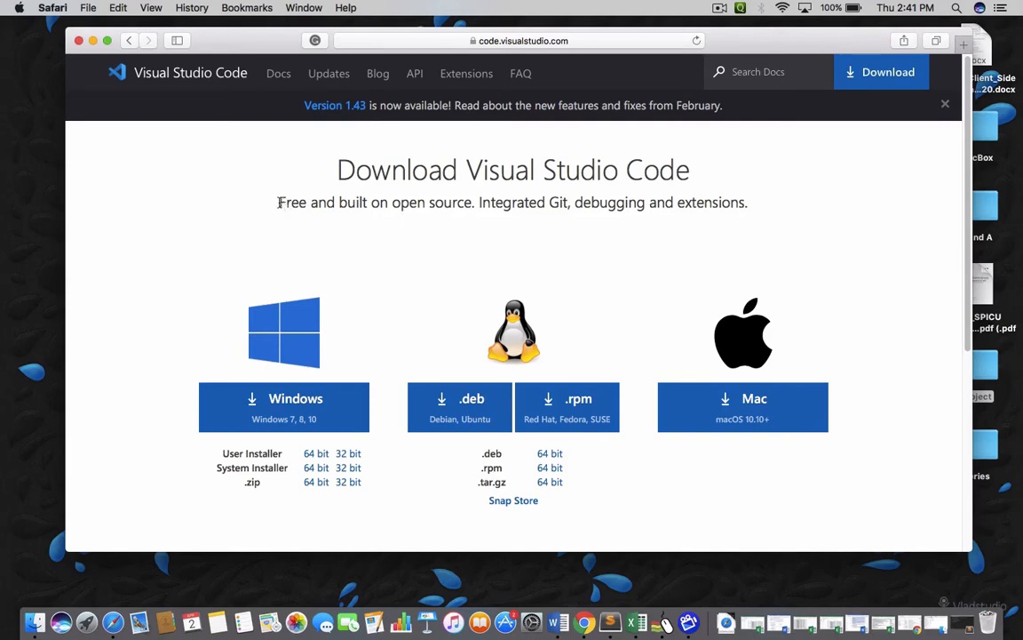
pyautogui.moveTo(231, 252)
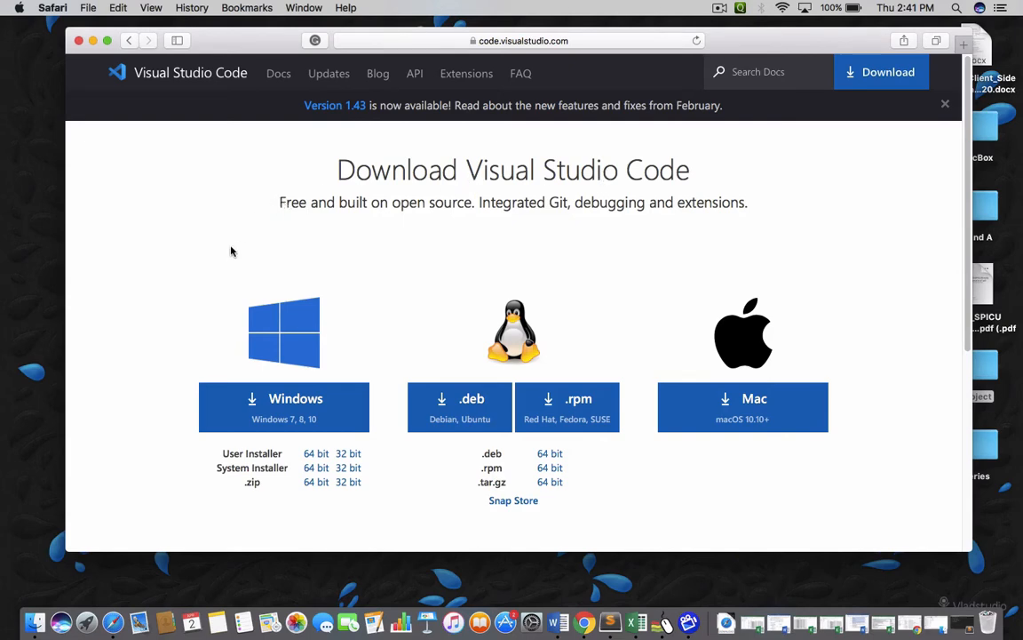
pyautogui.moveTo(742, 398)
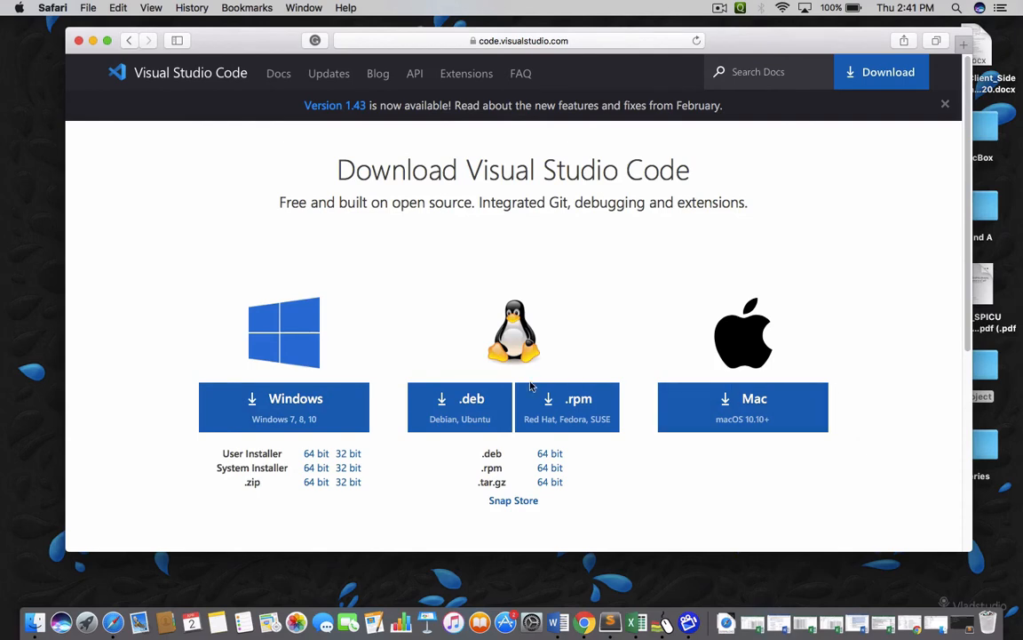
pyautogui.moveTo(543, 539)
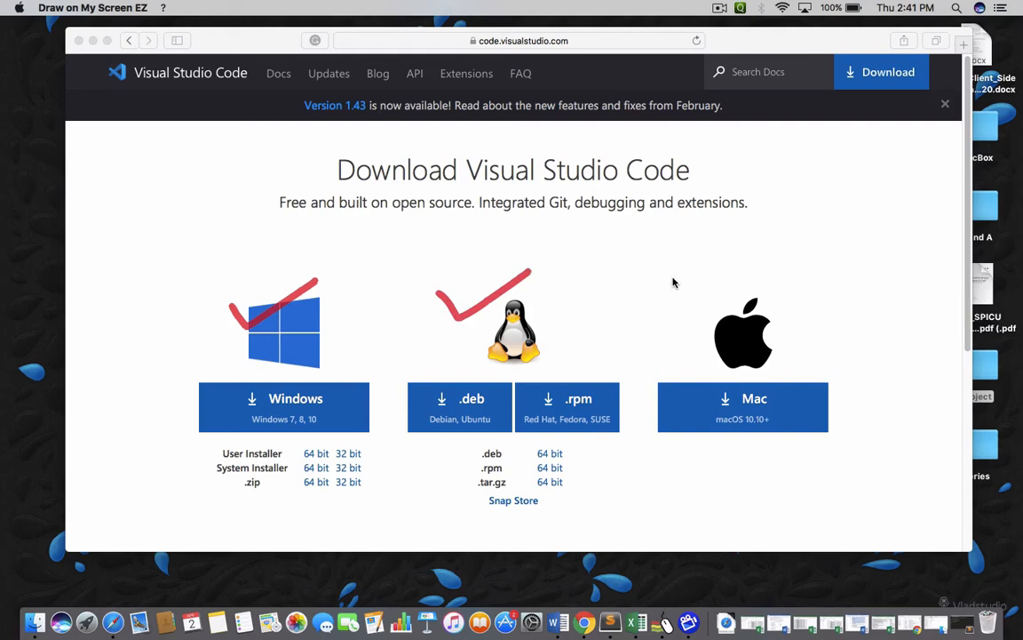
pyautogui.moveTo(673, 282); pyautogui.dragTo(846, 214)
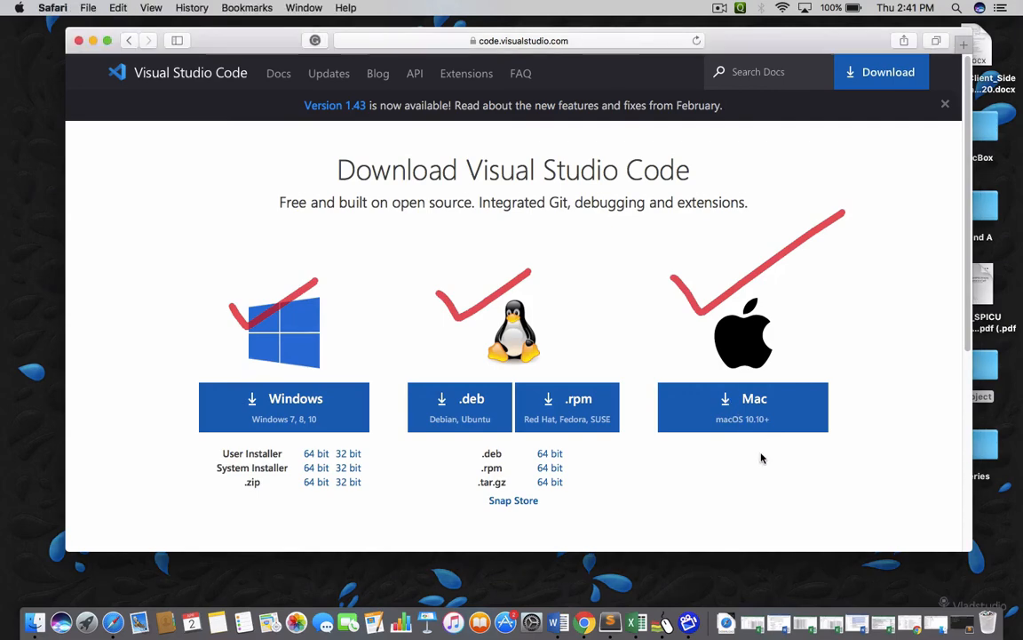
pyautogui.click(742, 407)
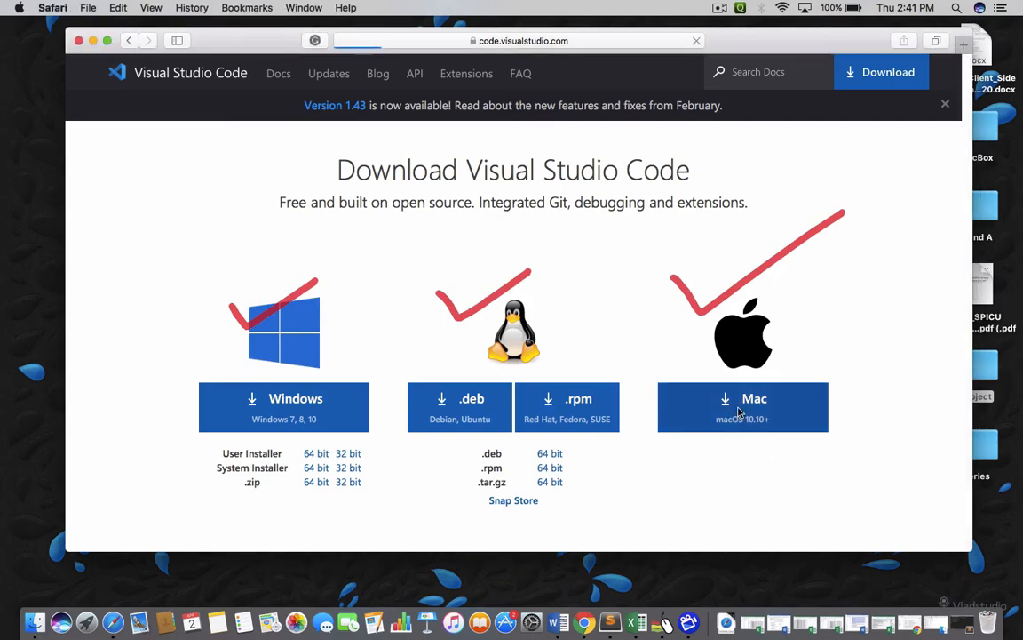
# Step: Start the VS Code for Mac download and watch VSCode-darwin-stable.zip in Safari's Downloads popover
pyautogui.click(743, 407)
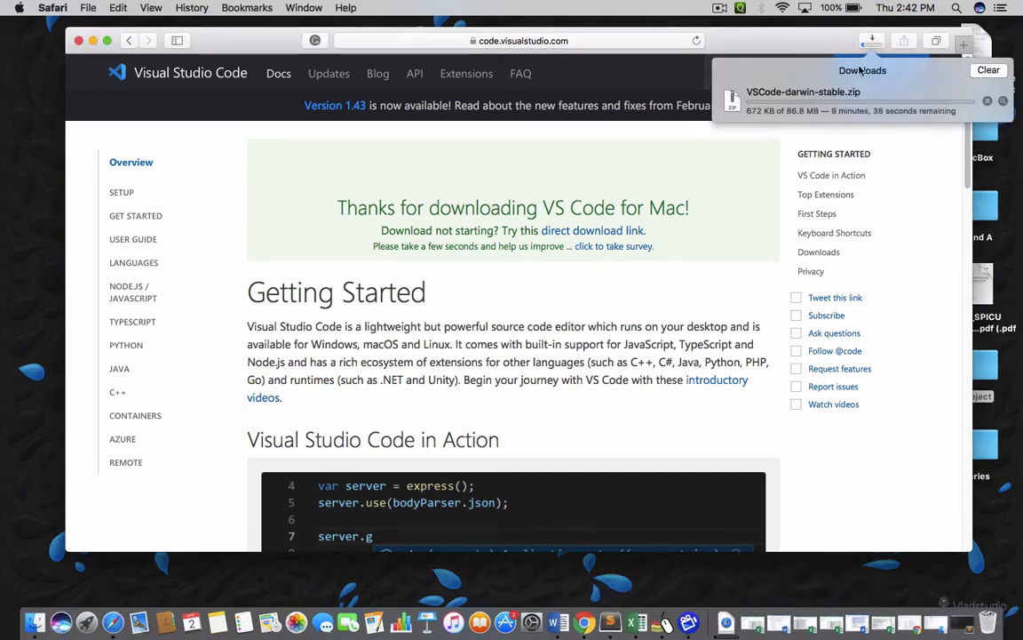
pyautogui.moveTo(808, 122)
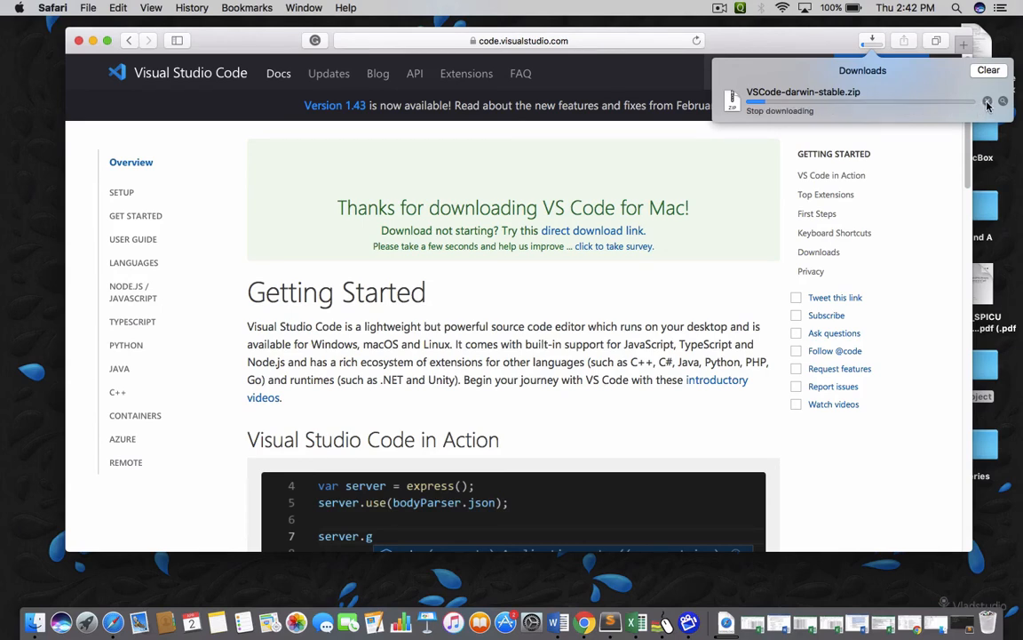
pyautogui.click(986, 99)
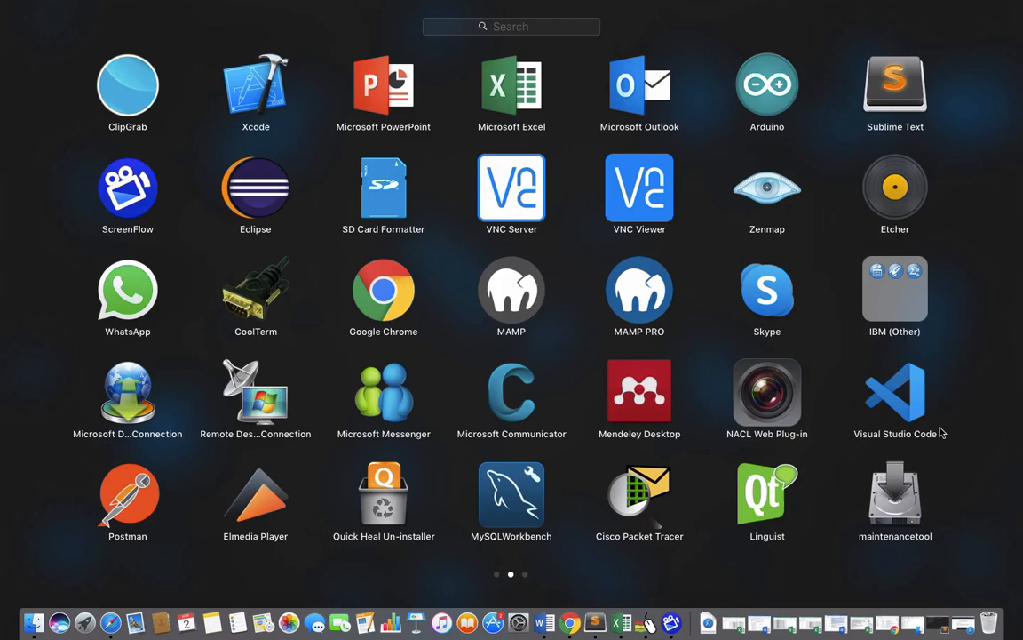
pyautogui.moveTo(909, 448)
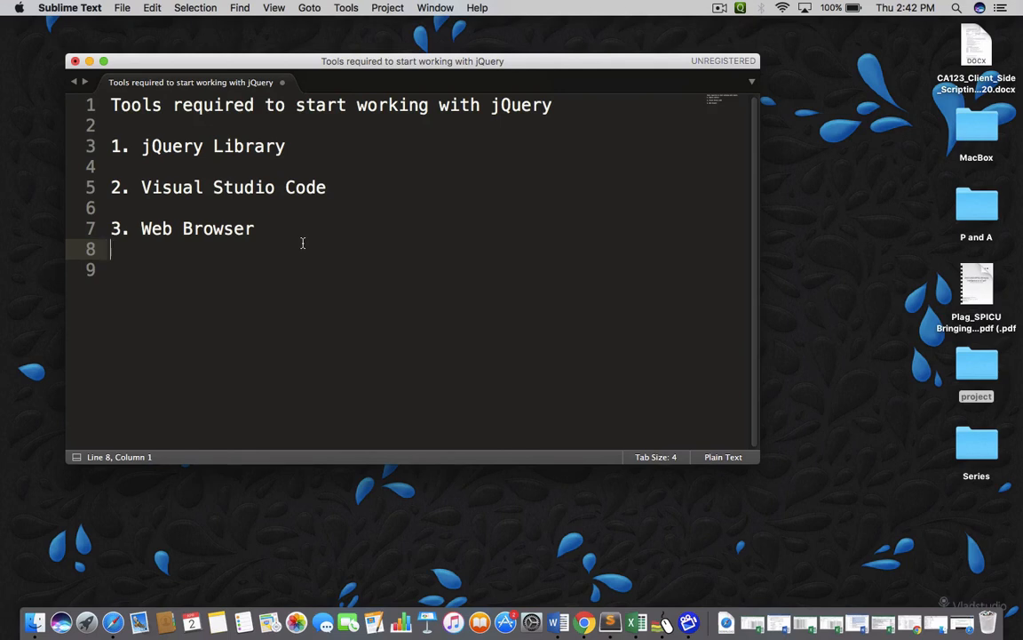
pyautogui.moveTo(320, 259)
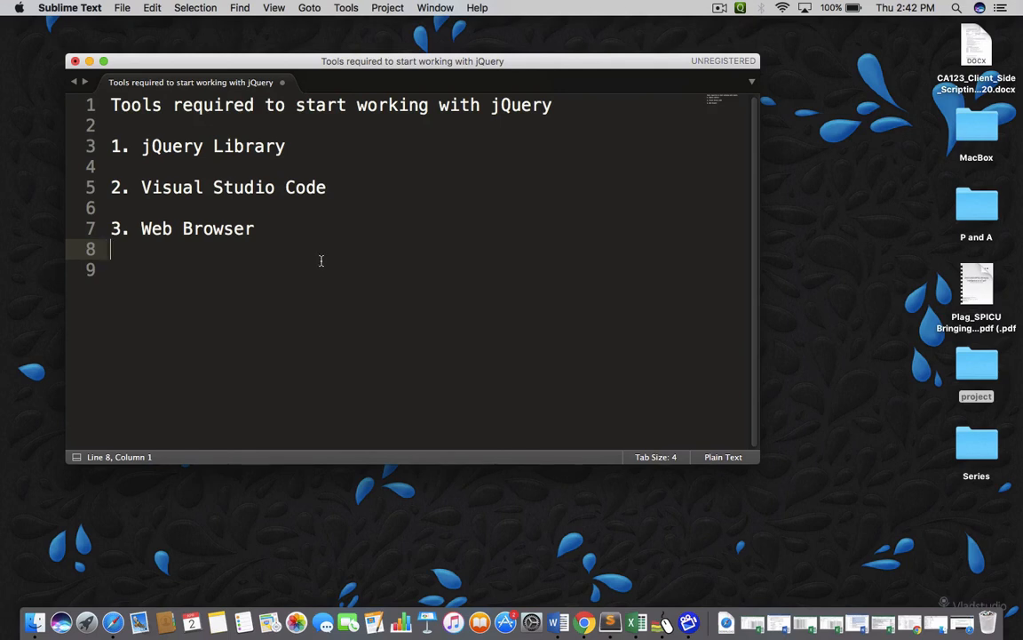
pyautogui.moveTo(277, 519)
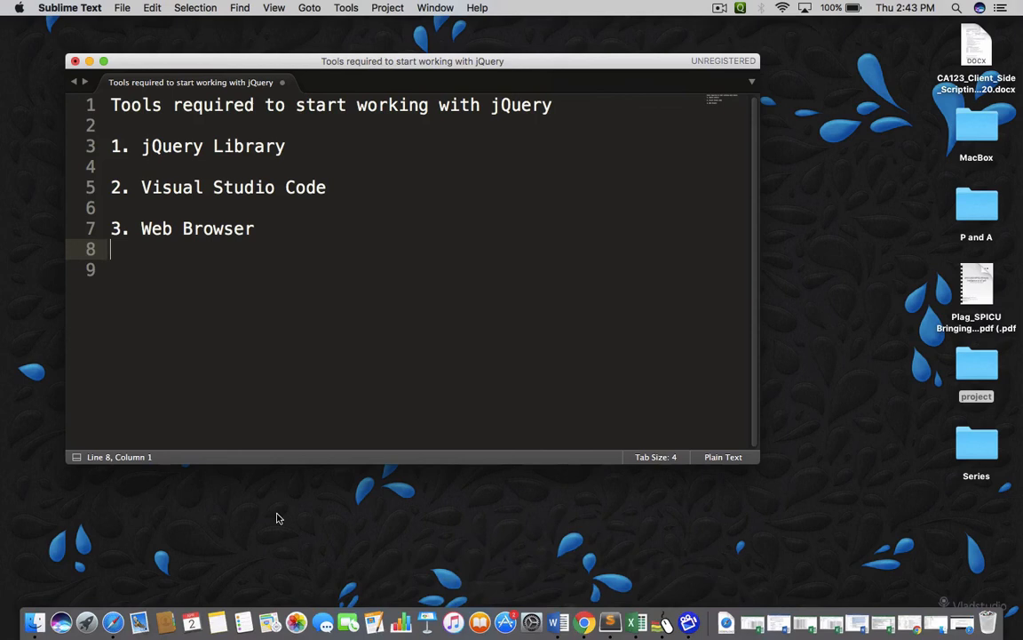
pyautogui.moveTo(123, 589)
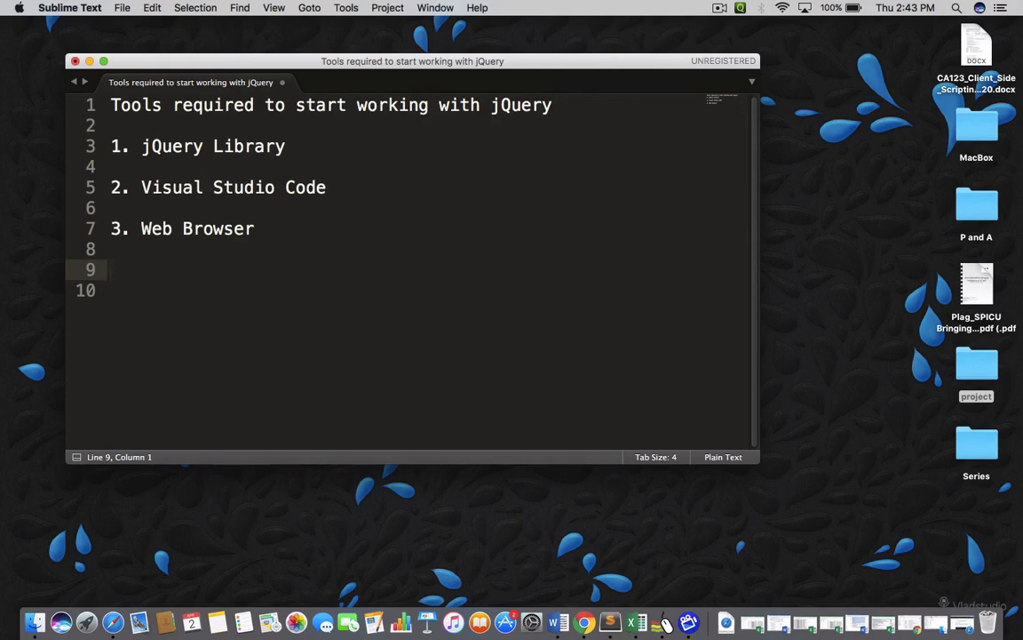
# Step: Add the line 'Basic knowledge of HTML' on line 9 below the numbered tools list
pyautogui.write('Bas')
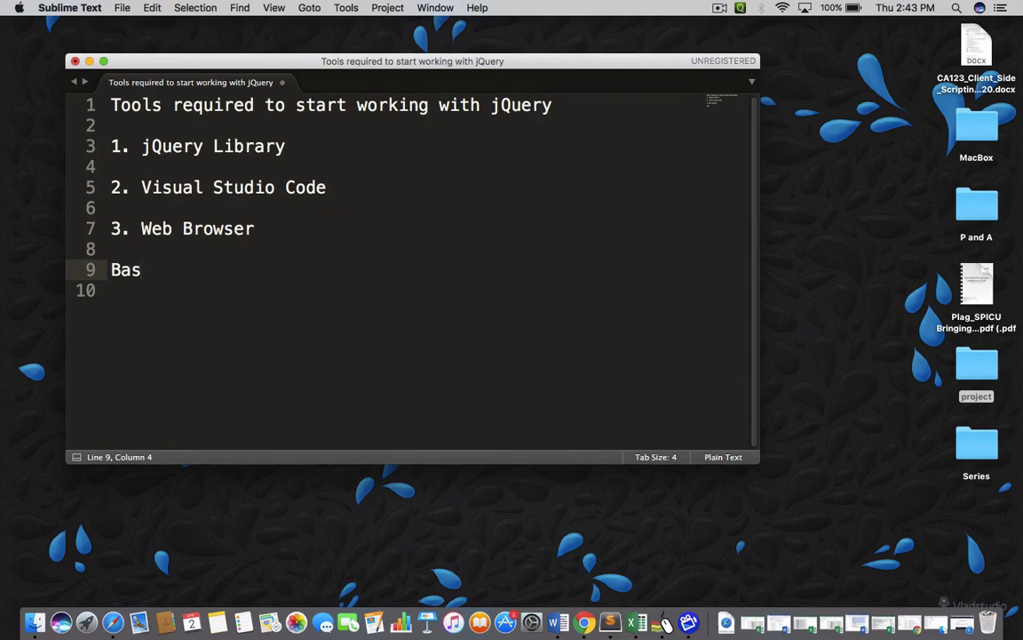
pyautogui.write('ic knowled')
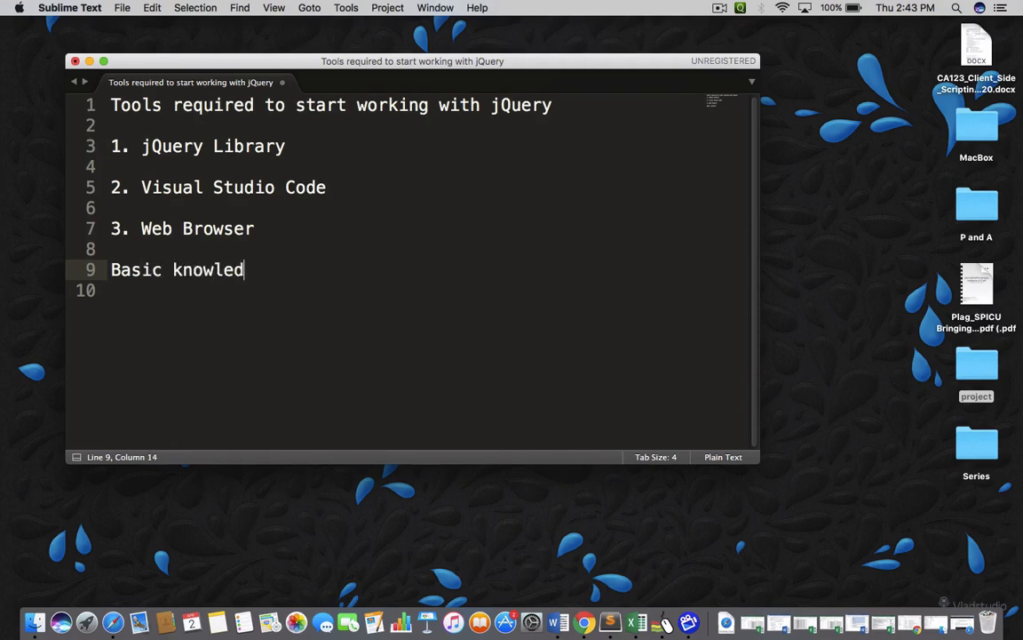
pyautogui.write('ge of HT')
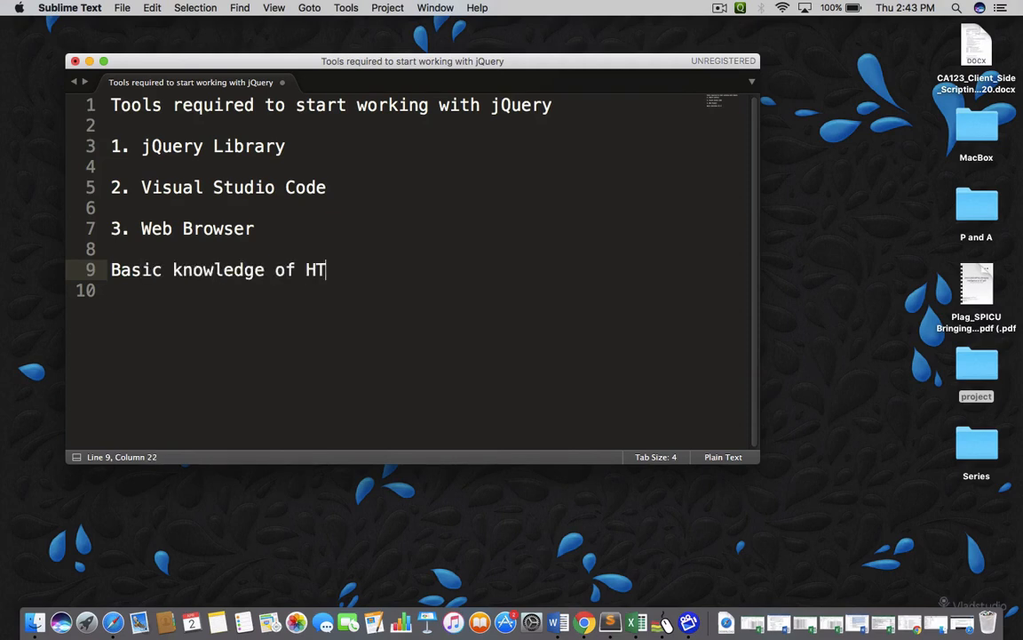
pyautogui.write('ML')
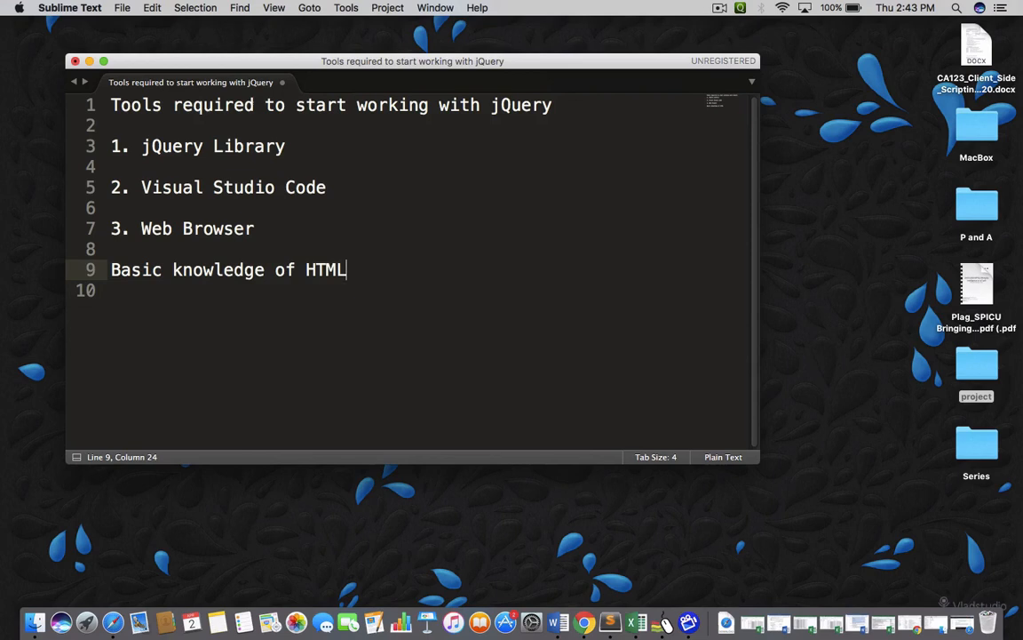
pyautogui.moveTo(718, 10)
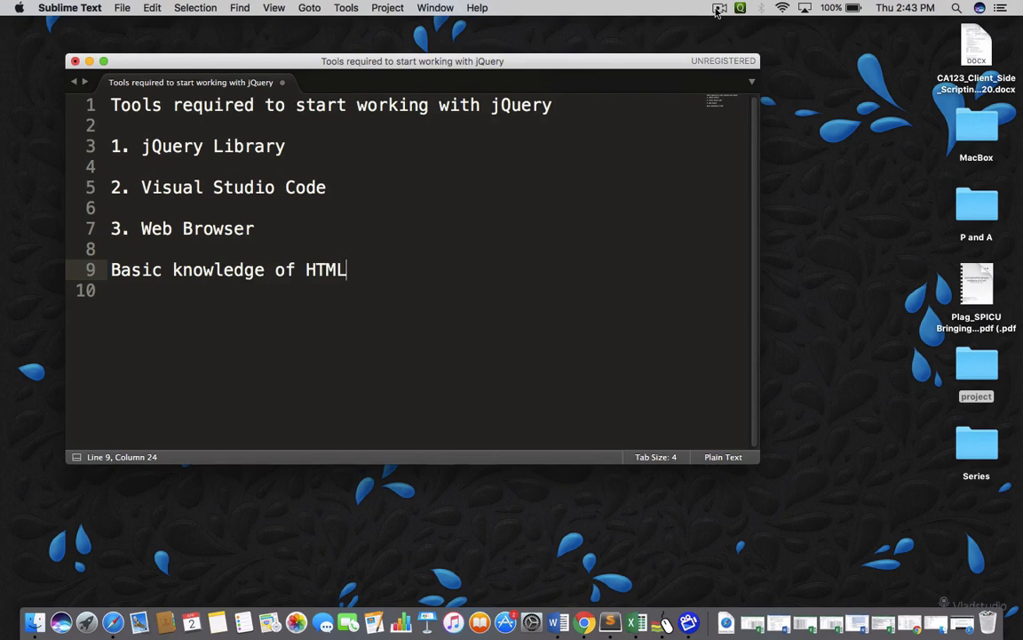